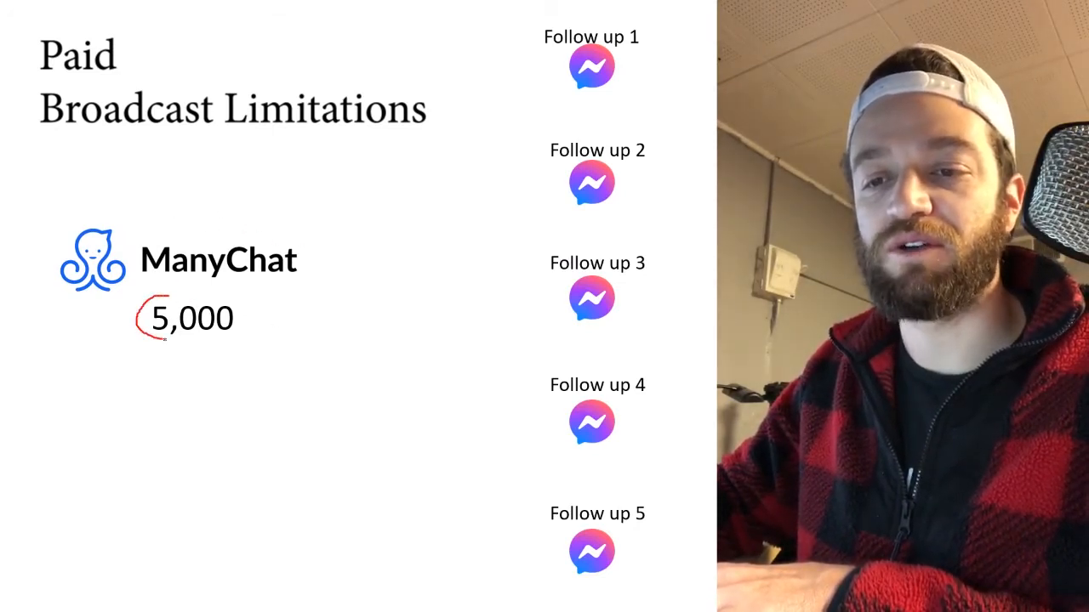
Circle the 5,000 ManyChat figure in red and draw an arrow to Follow up 1.
{"action": "left_click_drag", "start_coordinate": [136, 319], "coordinate": [256, 319]}
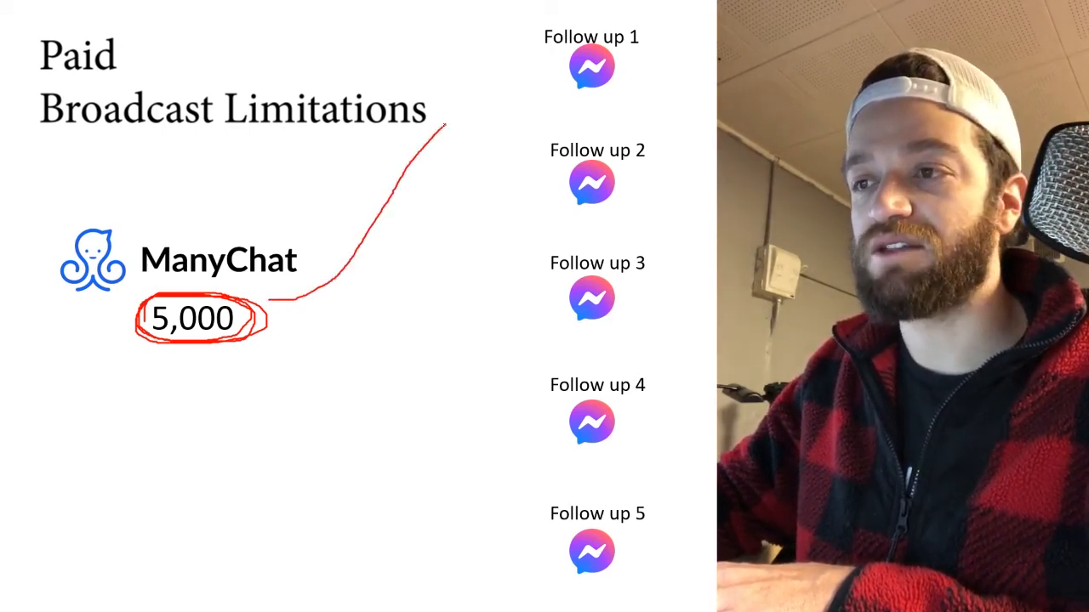
{"action": "left_click_drag", "start_coordinate": [272, 302], "coordinate": [536, 72]}
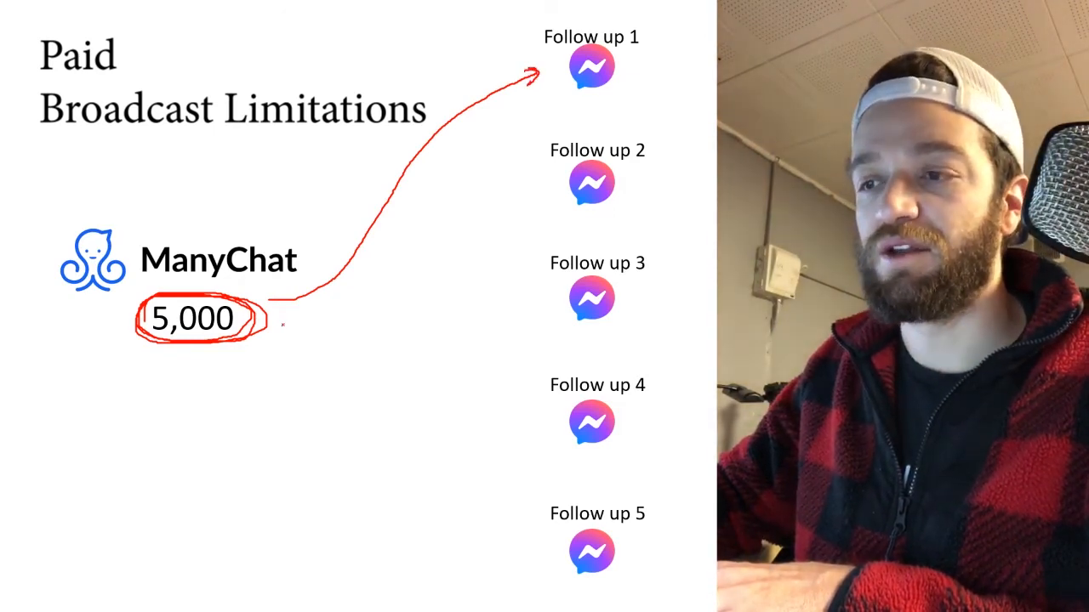
{"action": "left_click_drag", "start_coordinate": [281, 327], "coordinate": [536, 187]}
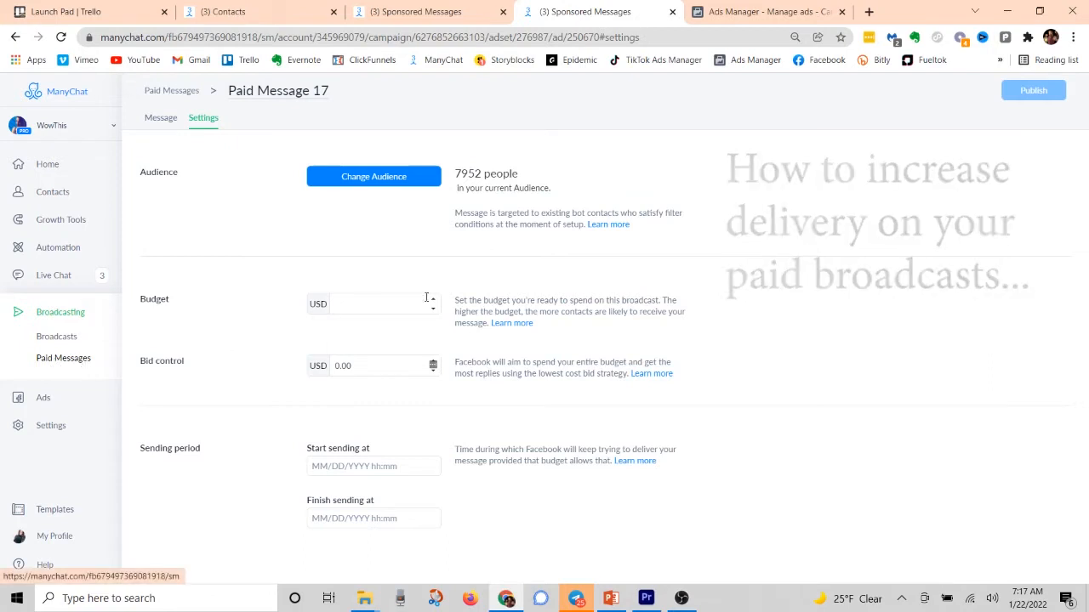
{"action": "left_click", "coordinate": [383, 304]}
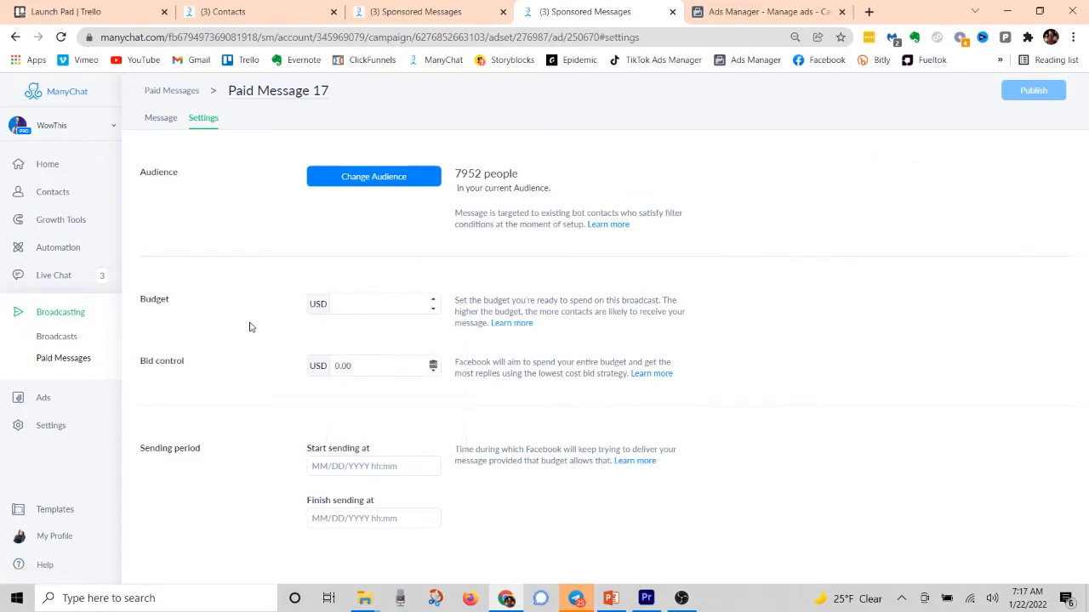
{"action": "mouse_move", "coordinate": [814, 301]}
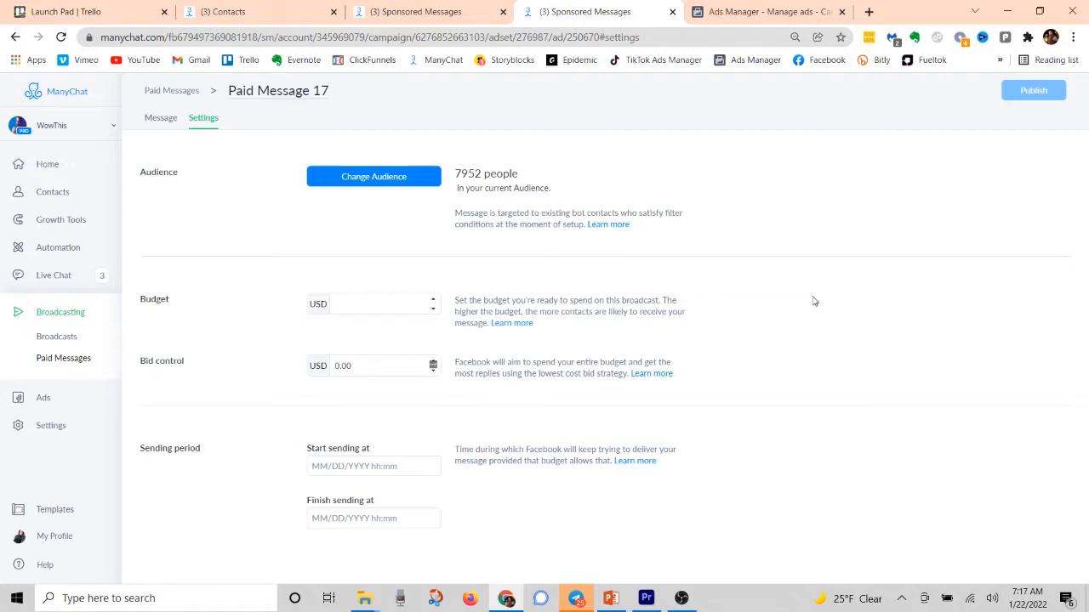
{"action": "left_click", "coordinate": [763, 12]}
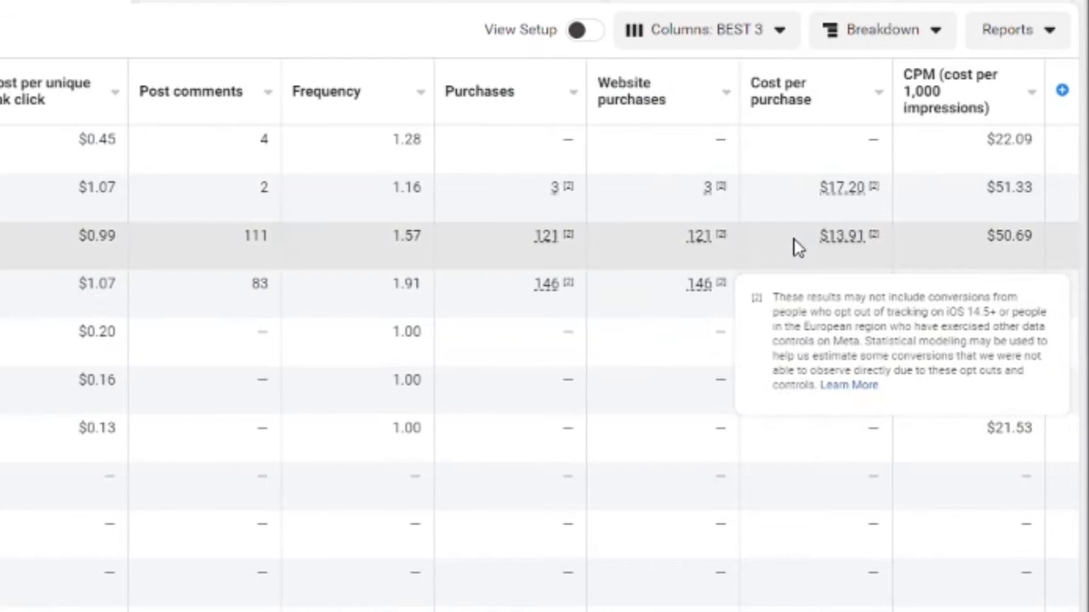
{"action": "mouse_move", "coordinate": [974, 417]}
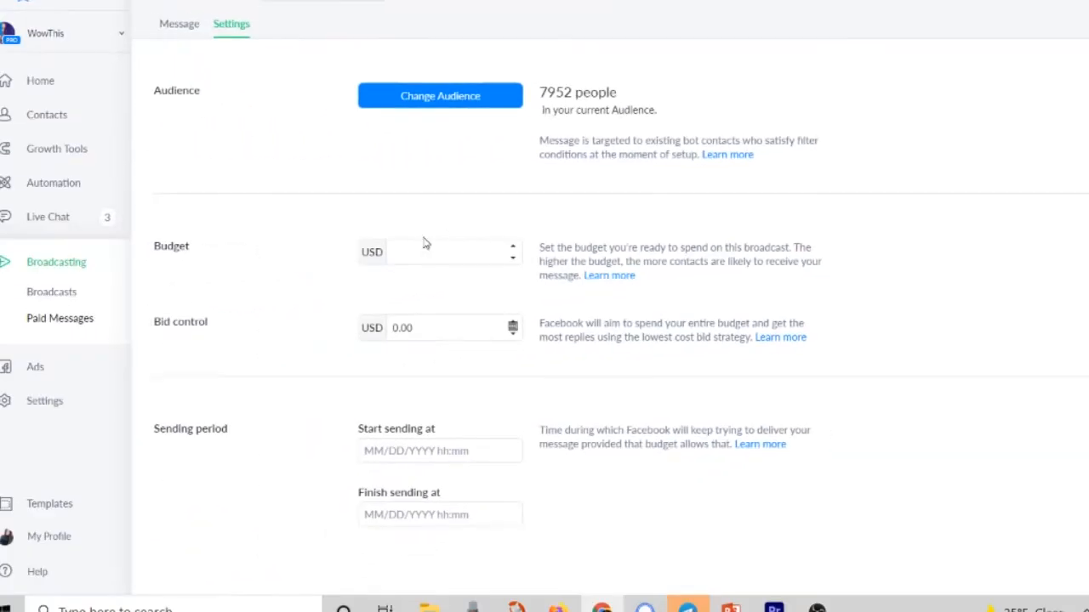
{"action": "mouse_move", "coordinate": [264, 269]}
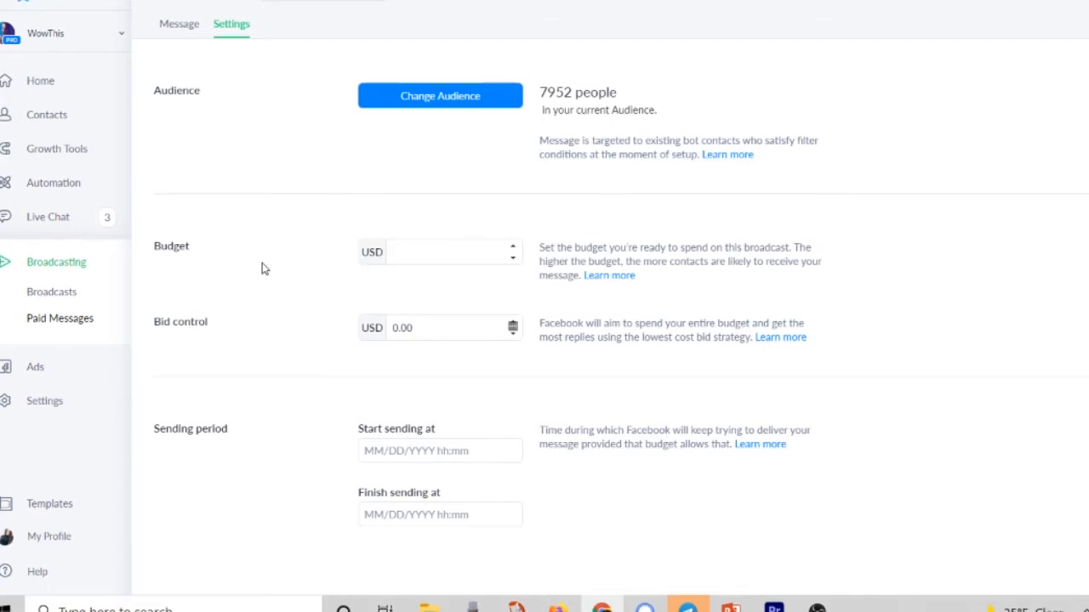
{"action": "mouse_move", "coordinate": [304, 258]}
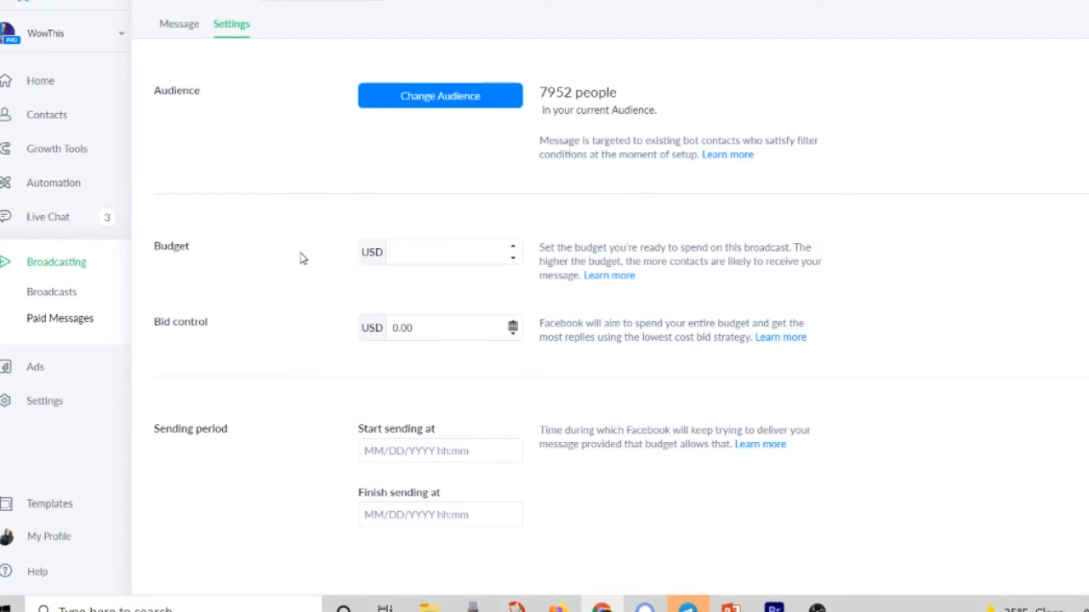
{"action": "mouse_move", "coordinate": [312, 261]}
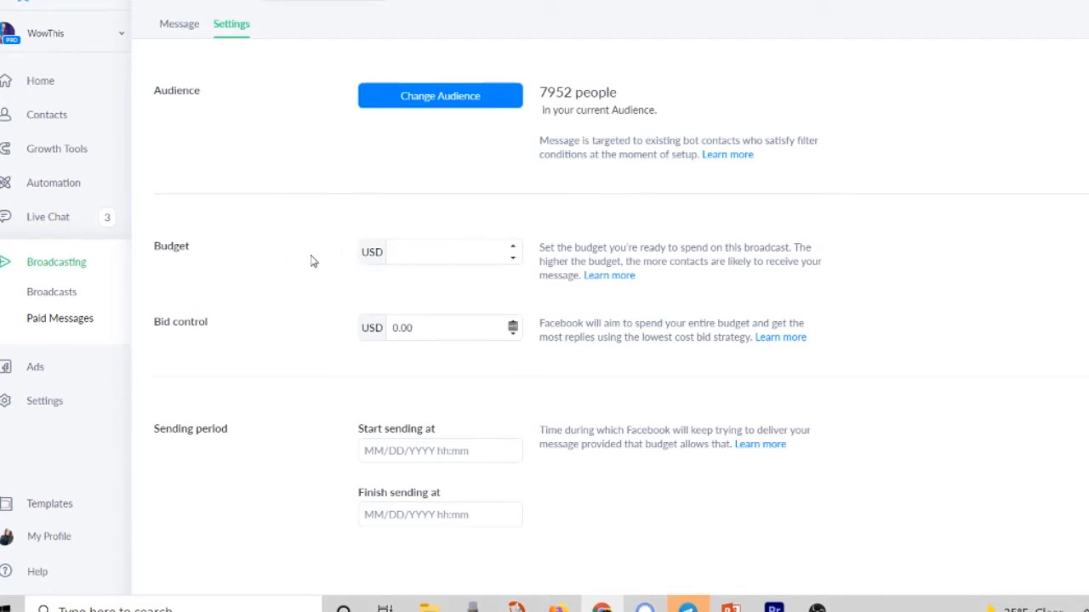
{"action": "mouse_move", "coordinate": [291, 258]}
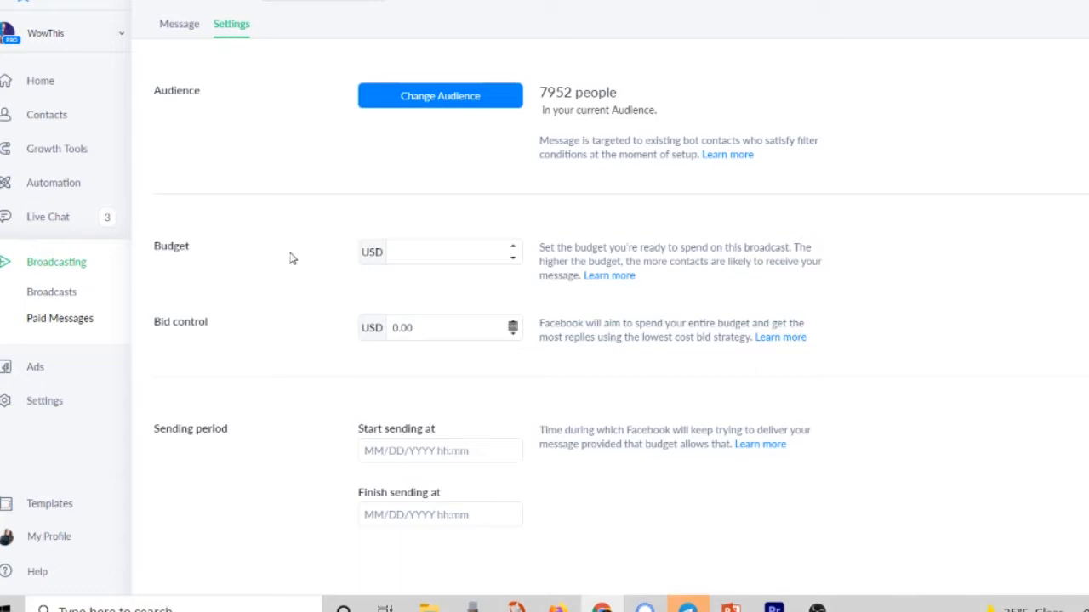
{"action": "mouse_move", "coordinate": [247, 237]}
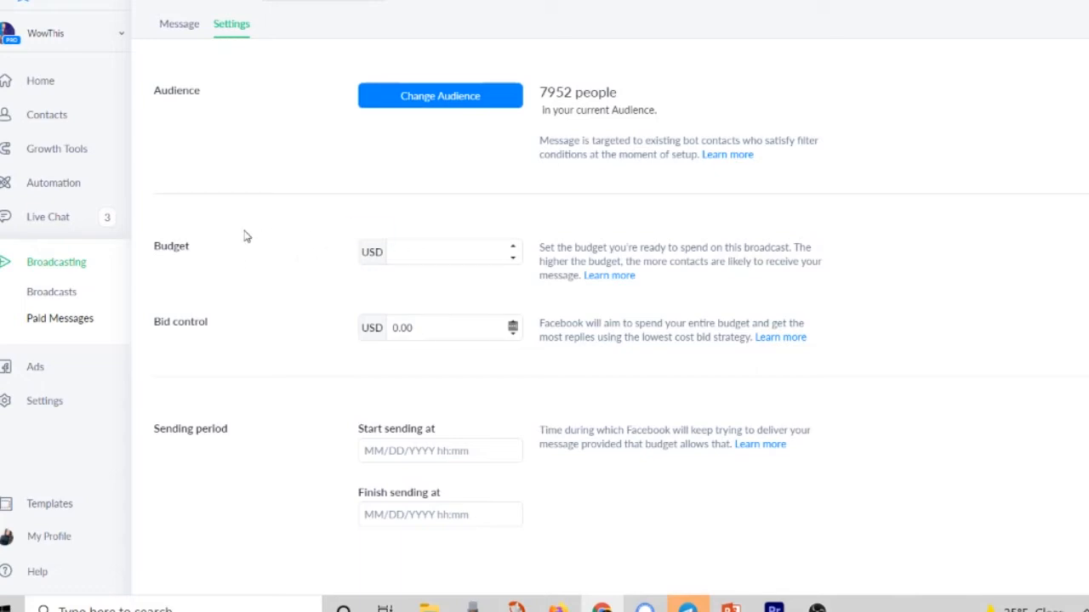
{"action": "mouse_move", "coordinate": [200, 246]}
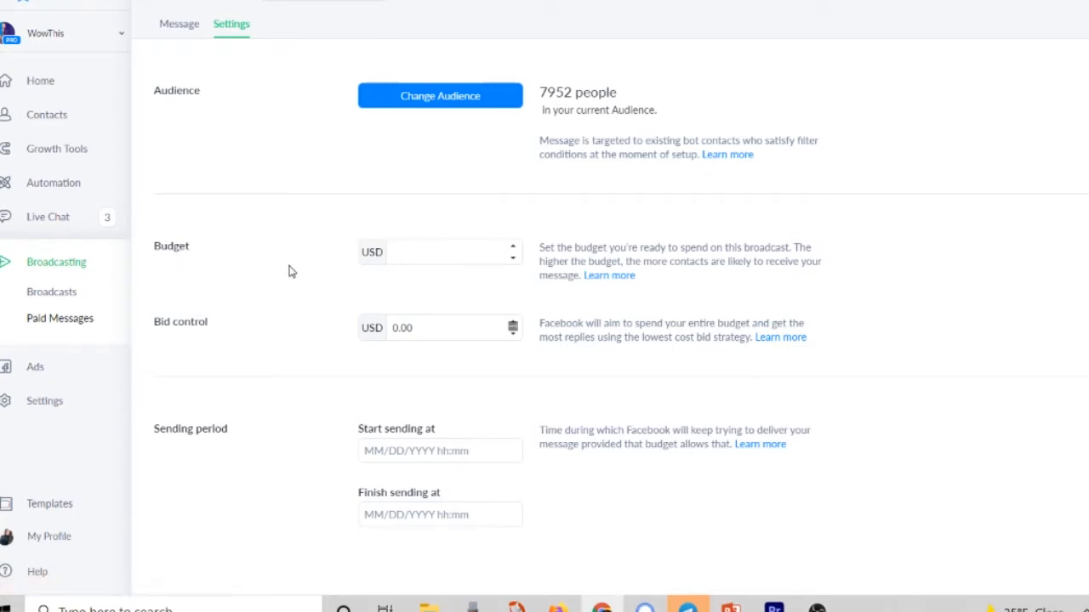
{"action": "mouse_move", "coordinate": [267, 279]}
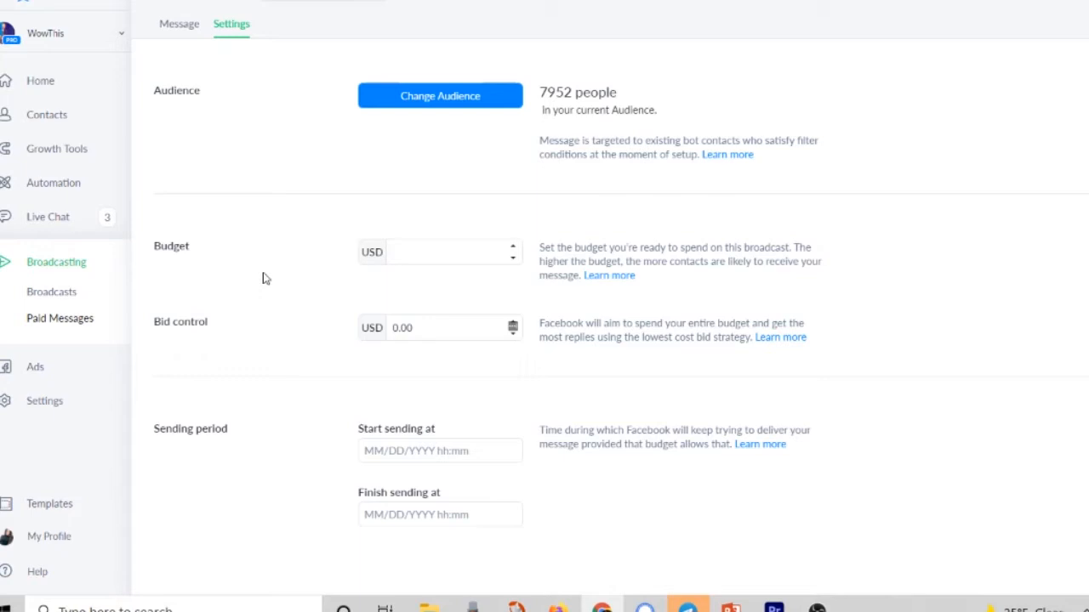
{"action": "mouse_move", "coordinate": [224, 266]}
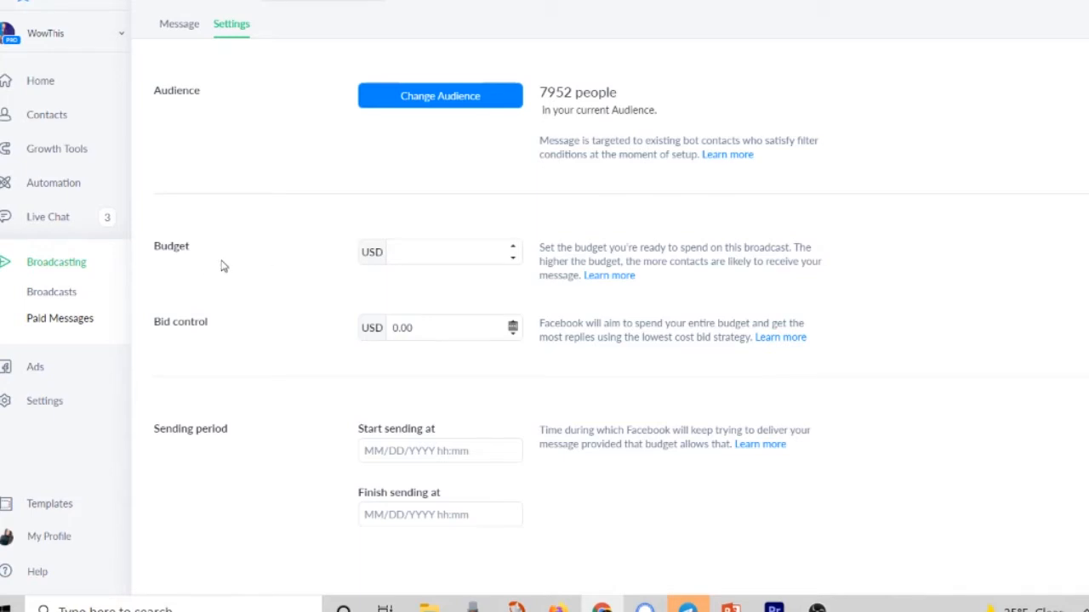
{"action": "mouse_move", "coordinate": [327, 266]}
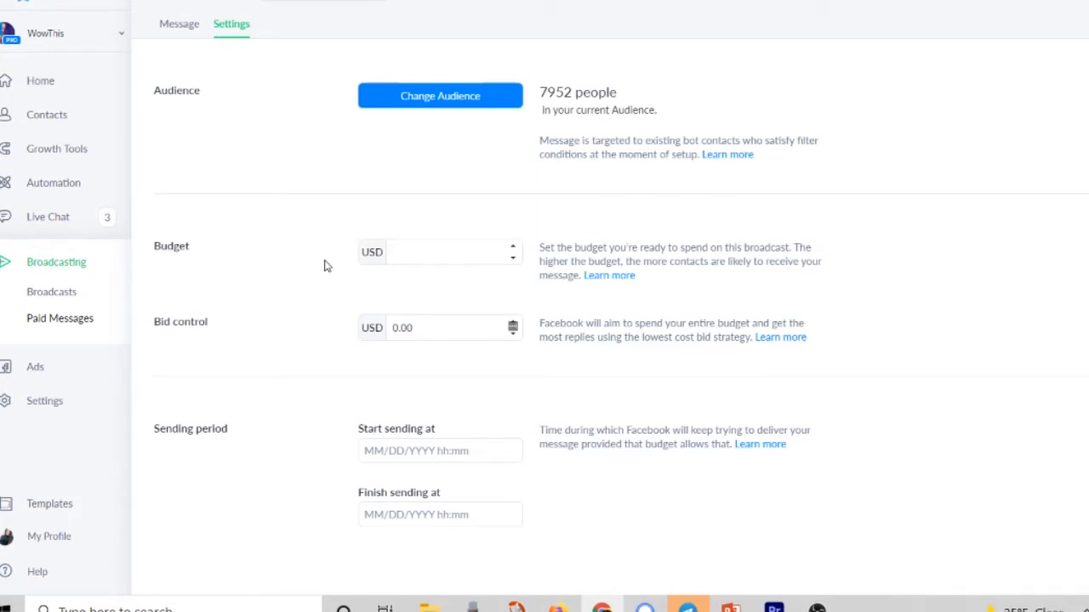
{"action": "mouse_move", "coordinate": [371, 252]}
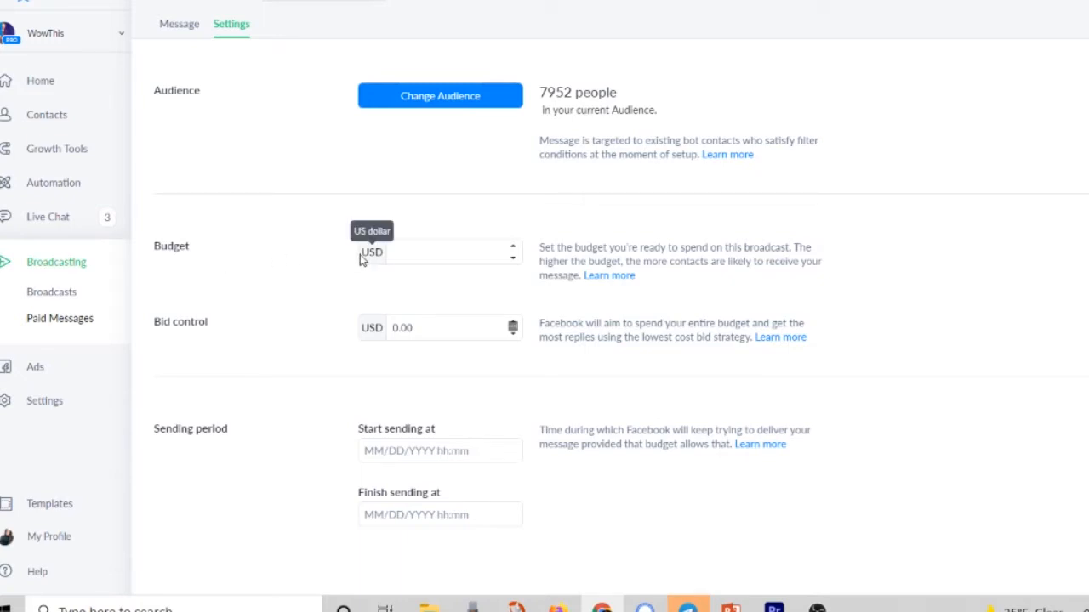
{"action": "mouse_move", "coordinate": [240, 253]}
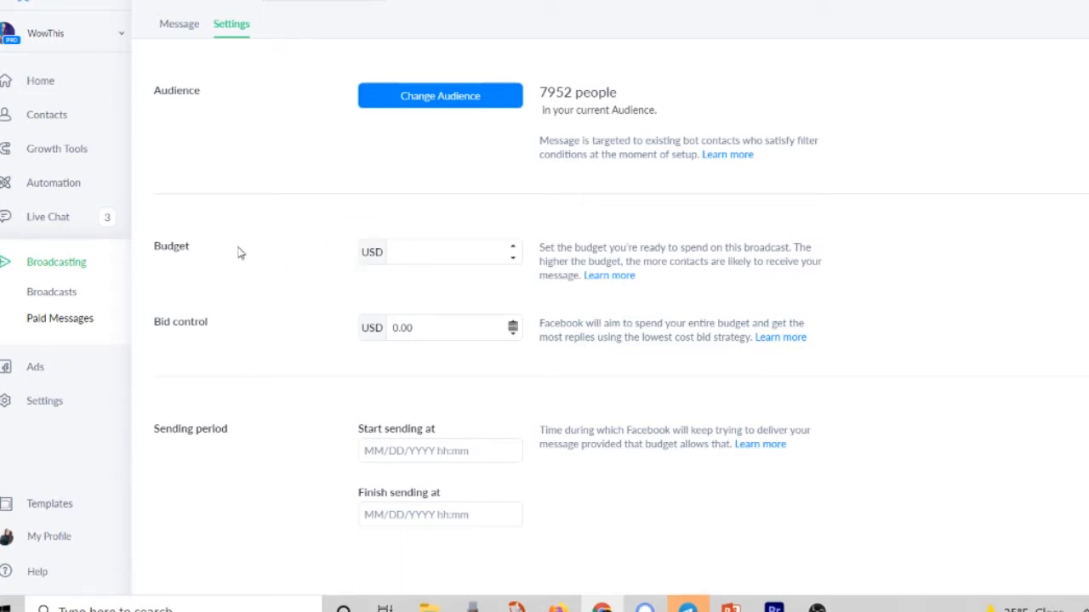
{"action": "mouse_move", "coordinate": [282, 247]}
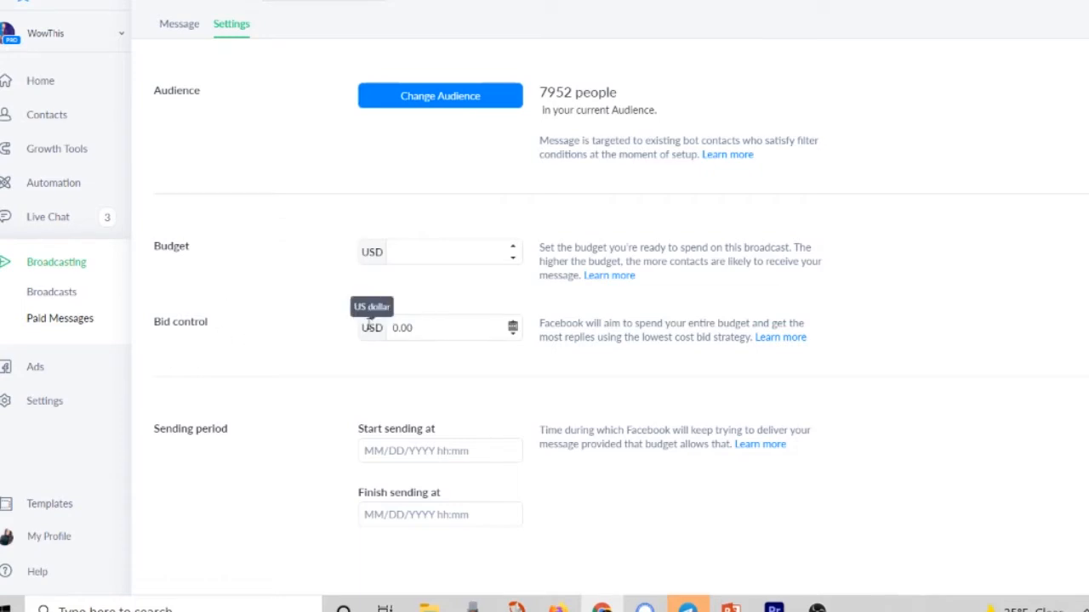
Enter 150.00 USD as the paid message's bid control.
{"action": "type", "text": "1"}
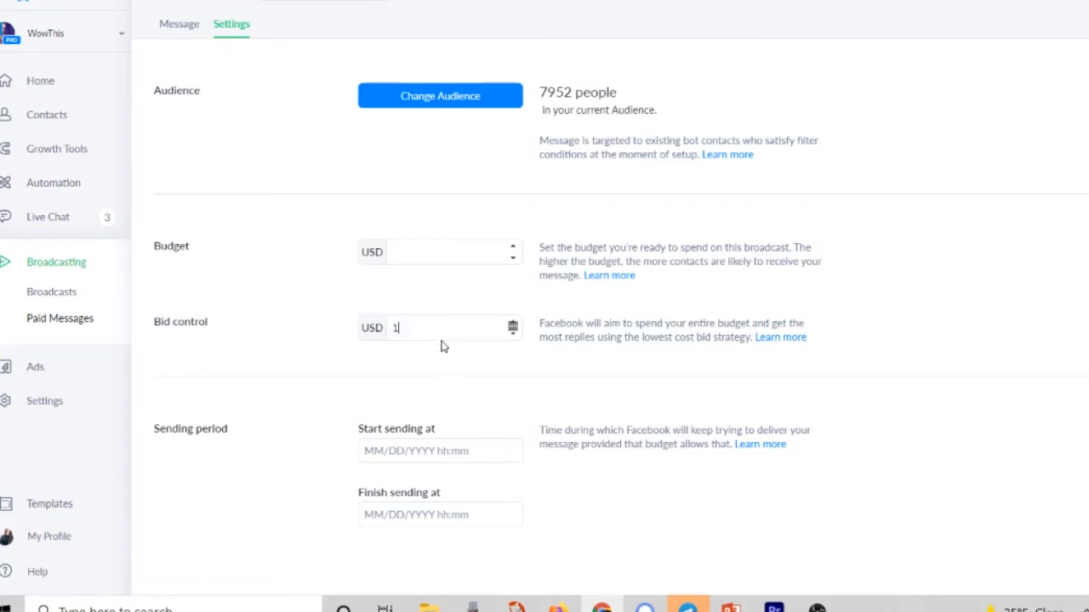
{"action": "type", "text": "50.00"}
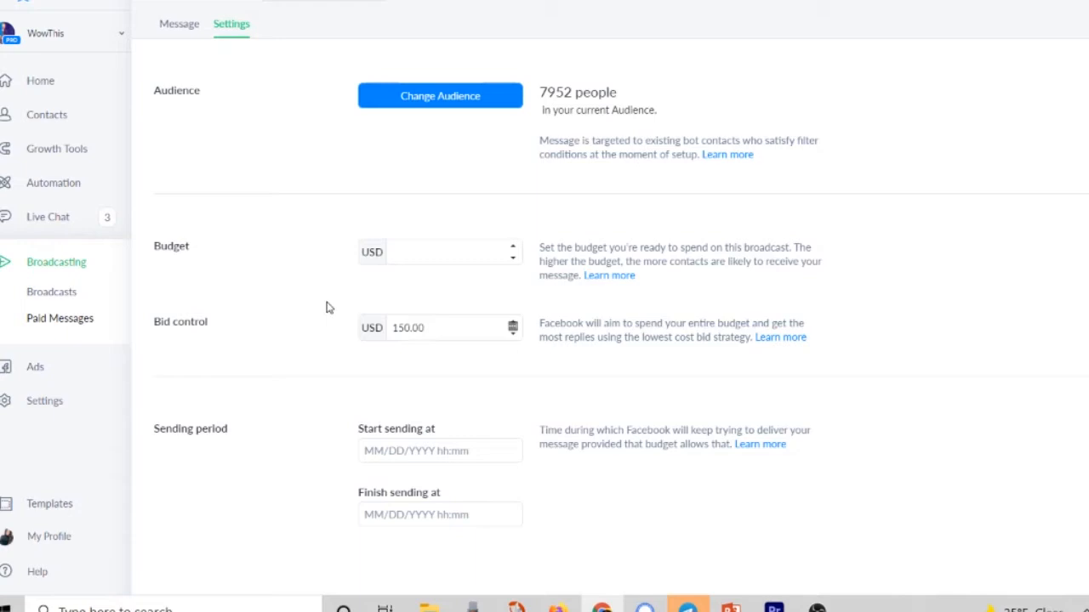
{"action": "mouse_move", "coordinate": [274, 304]}
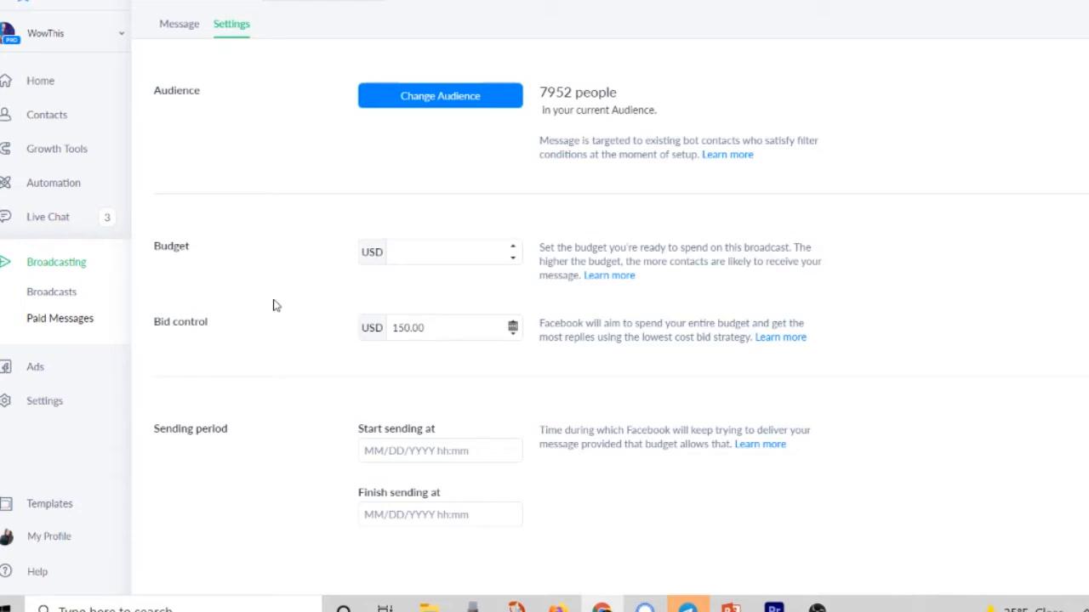
{"action": "mouse_move", "coordinate": [370, 324]}
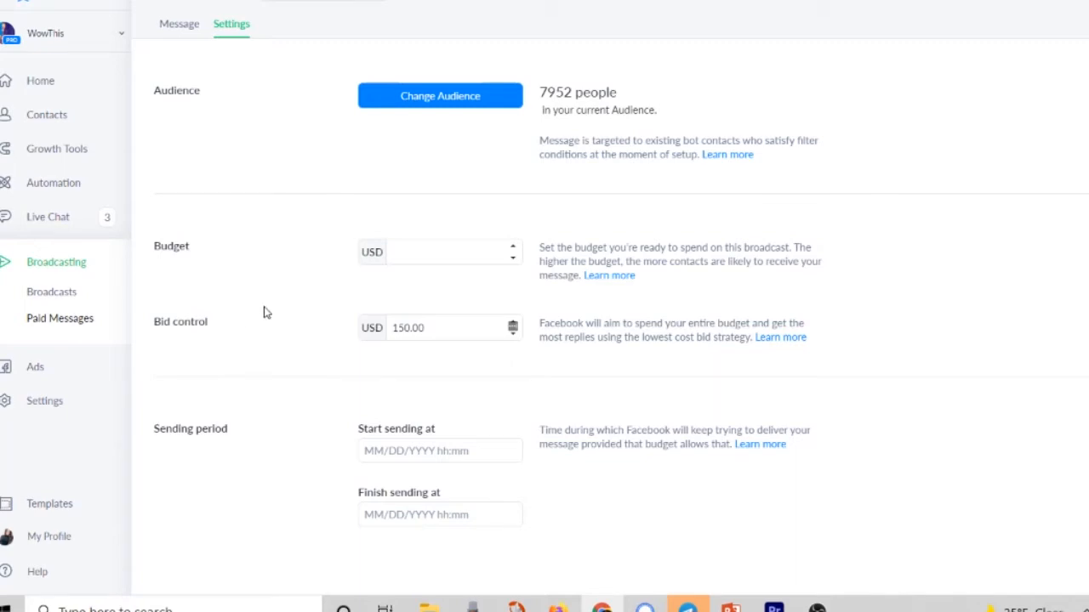
{"action": "mouse_move", "coordinate": [186, 317]}
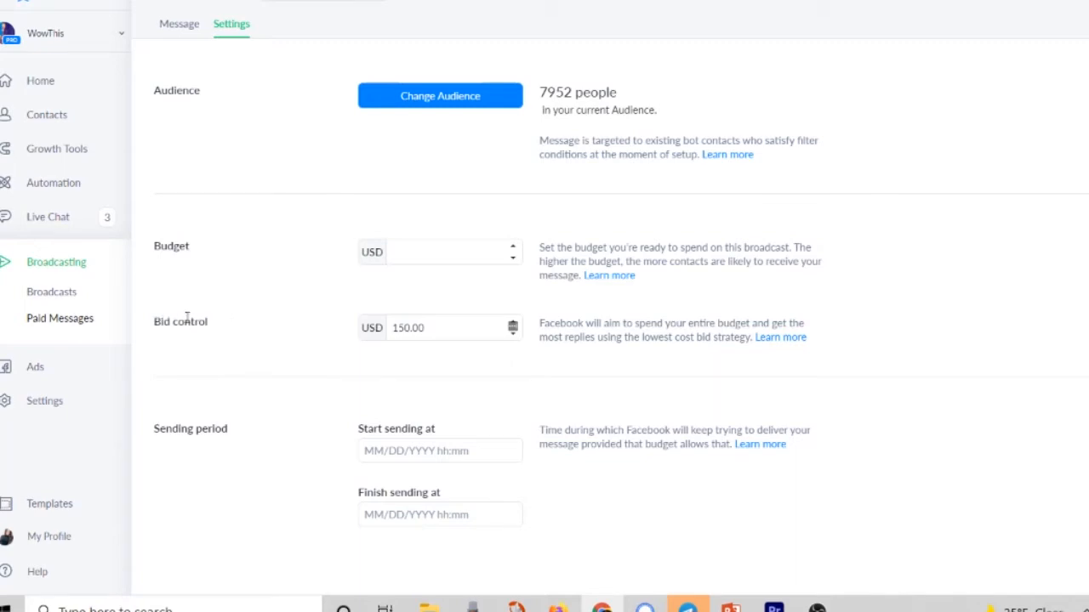
{"action": "mouse_move", "coordinate": [263, 316]}
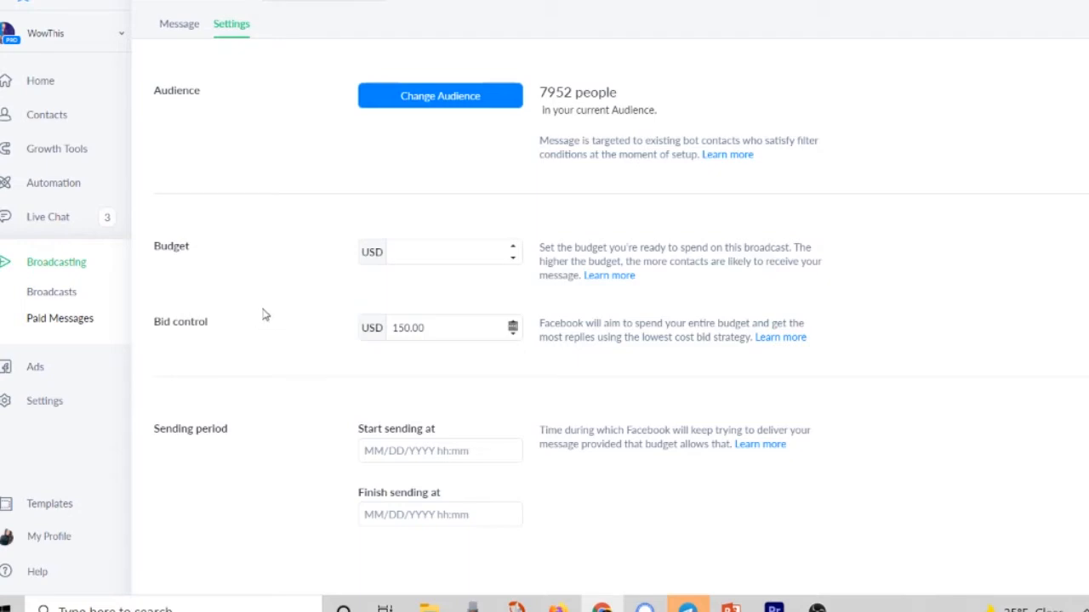
{"action": "mouse_move", "coordinate": [216, 335]}
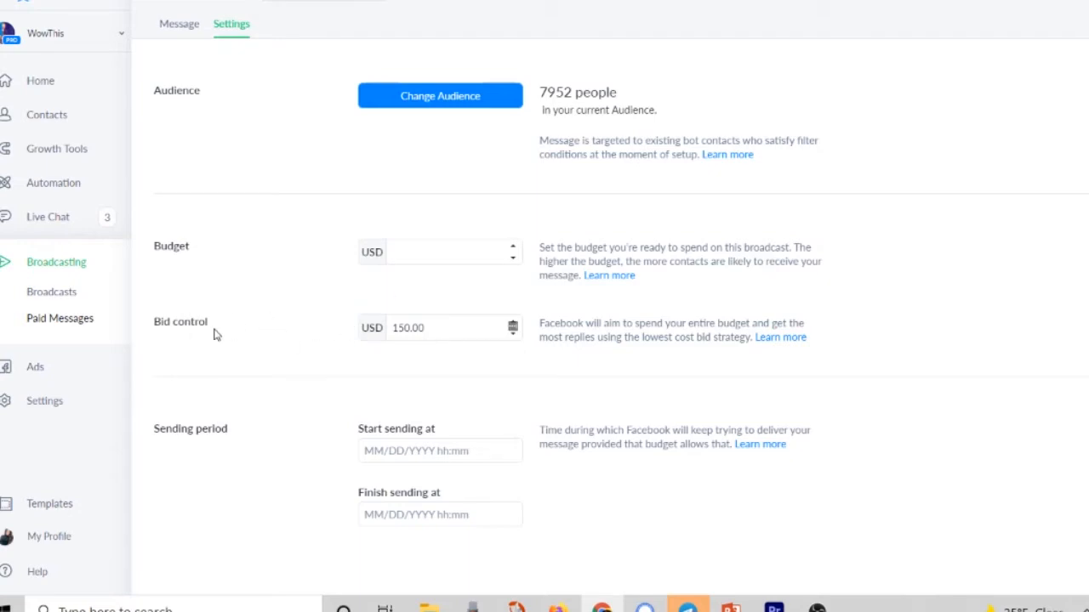
{"action": "mouse_move", "coordinate": [262, 327]}
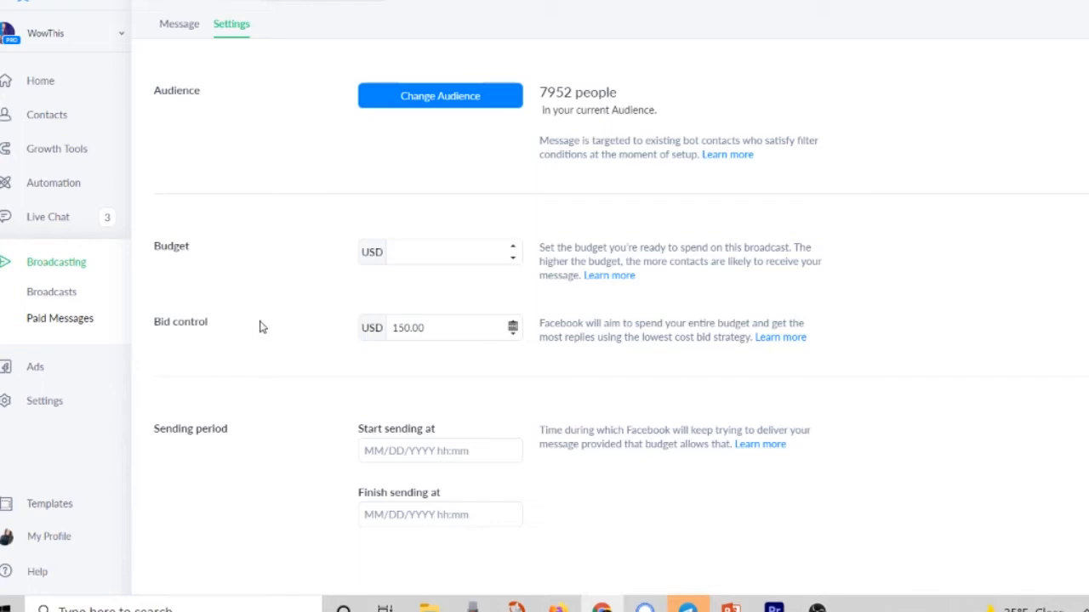
{"action": "mouse_move", "coordinate": [293, 330]}
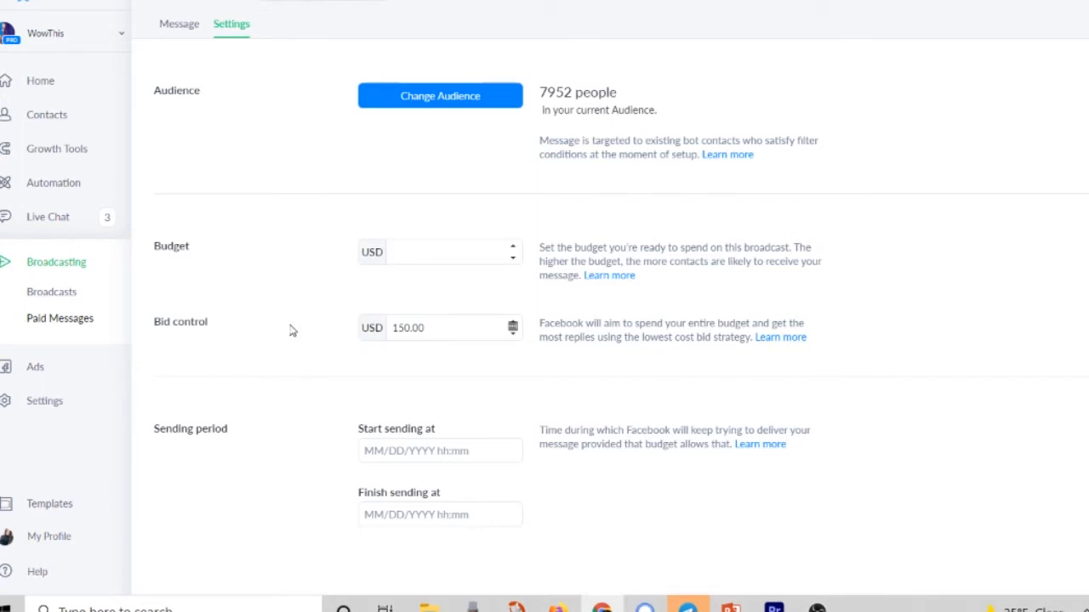
{"action": "mouse_move", "coordinate": [308, 328]}
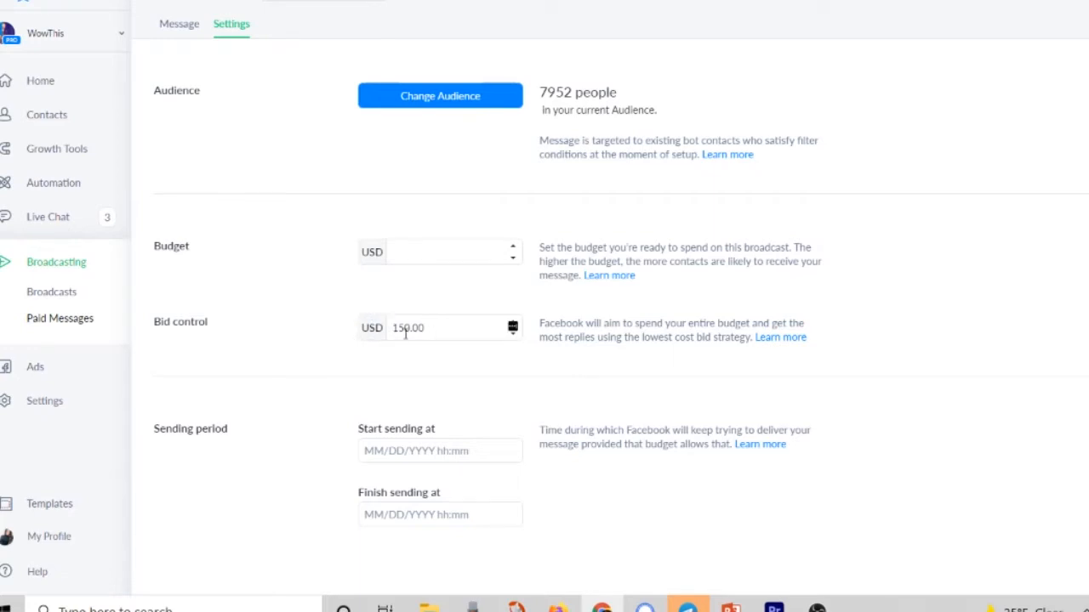
{"action": "double_click", "coordinate": [407, 327]}
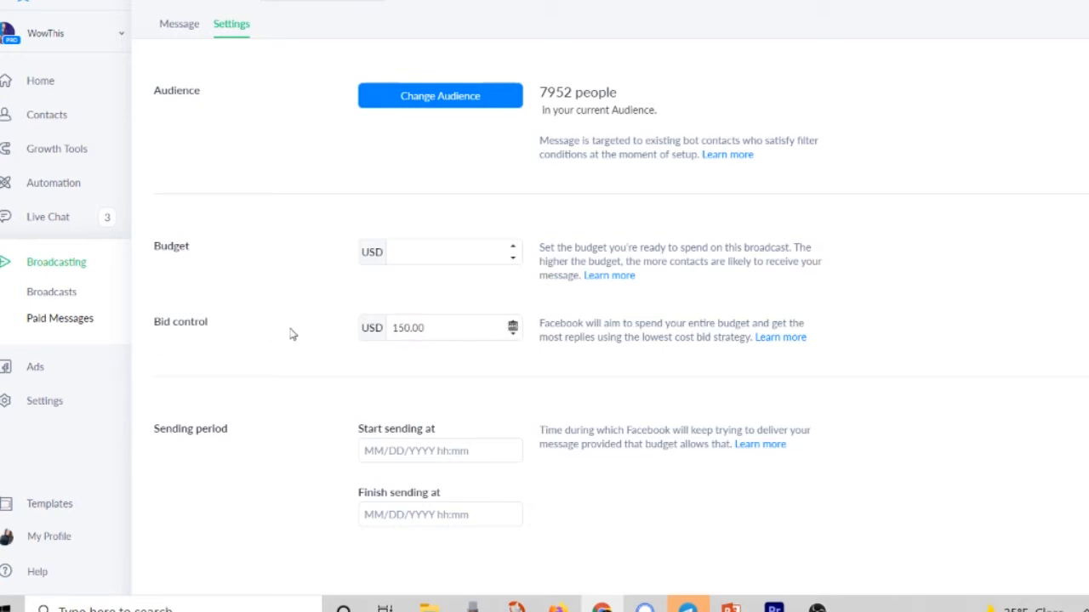
{"action": "mouse_move", "coordinate": [257, 327]}
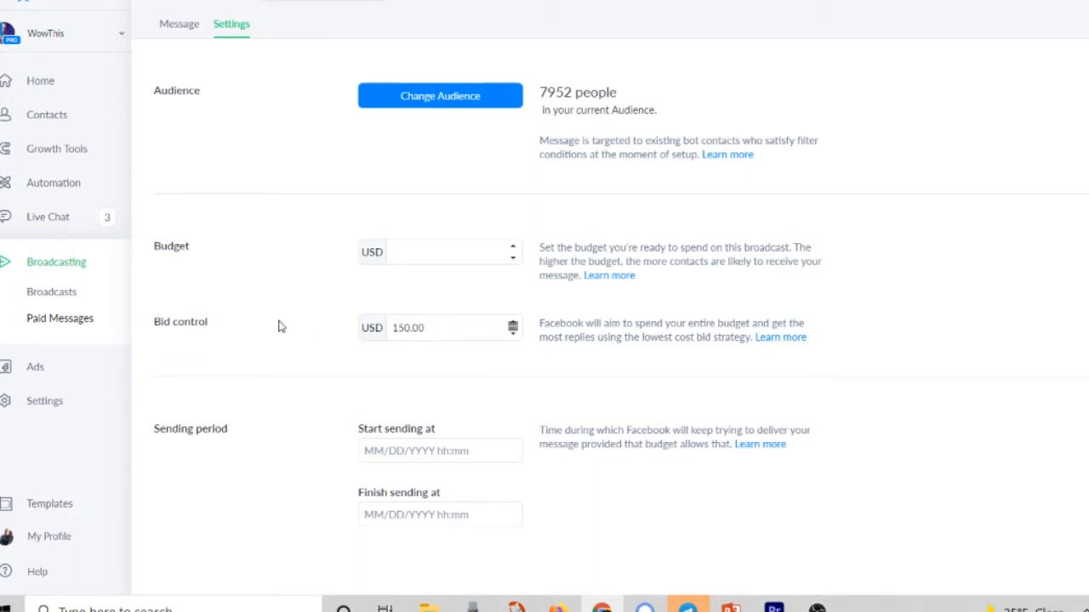
{"action": "mouse_move", "coordinate": [247, 445]}
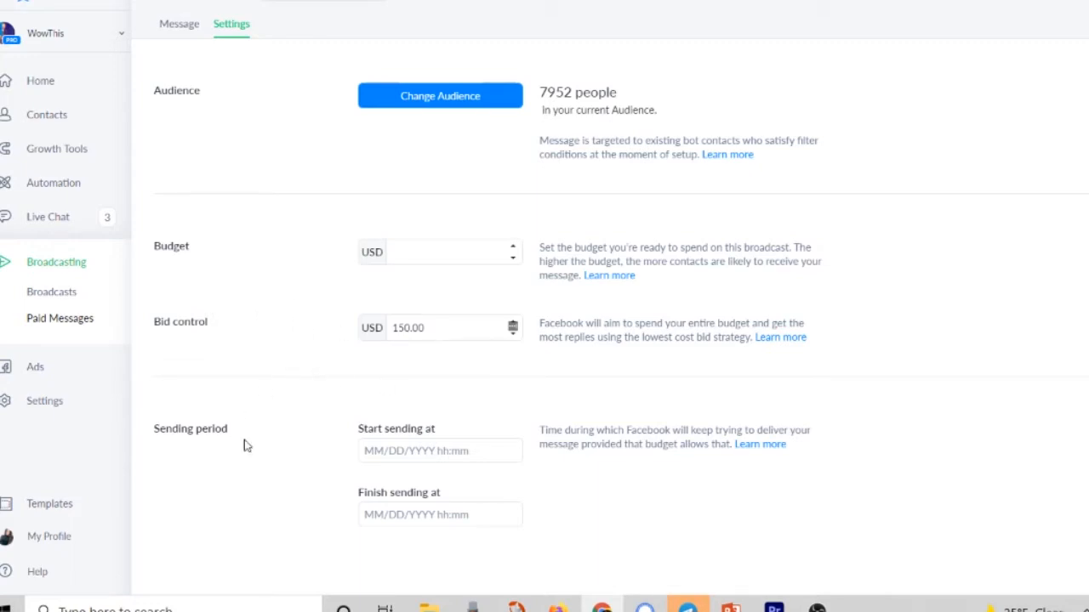
Set the sending period to start January 22, 2022, running through 01/29/2022.
{"action": "left_click", "coordinate": [440, 451]}
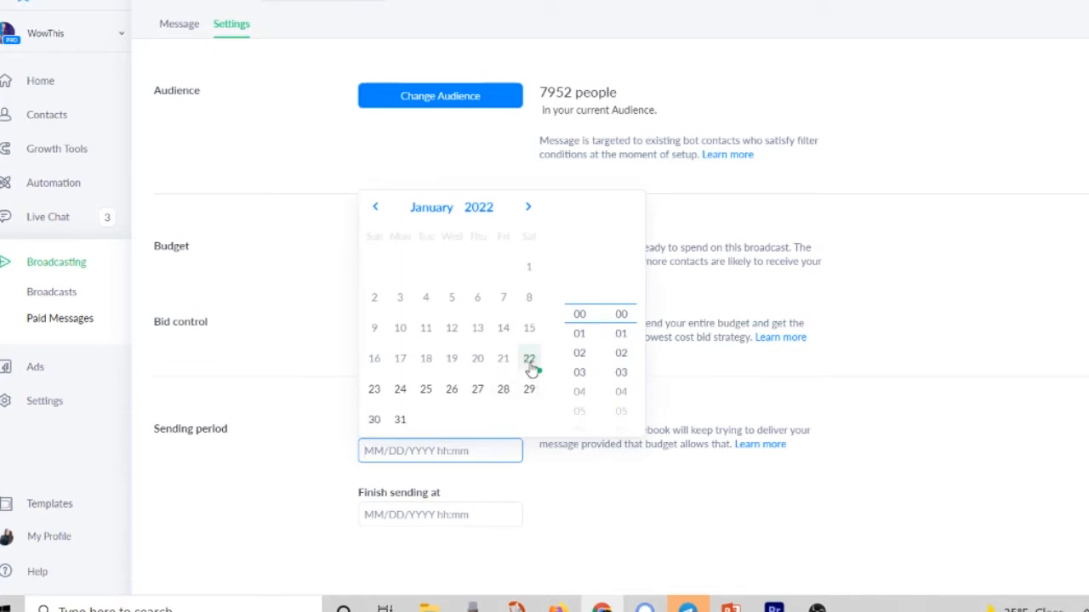
{"action": "left_click", "coordinate": [529, 357]}
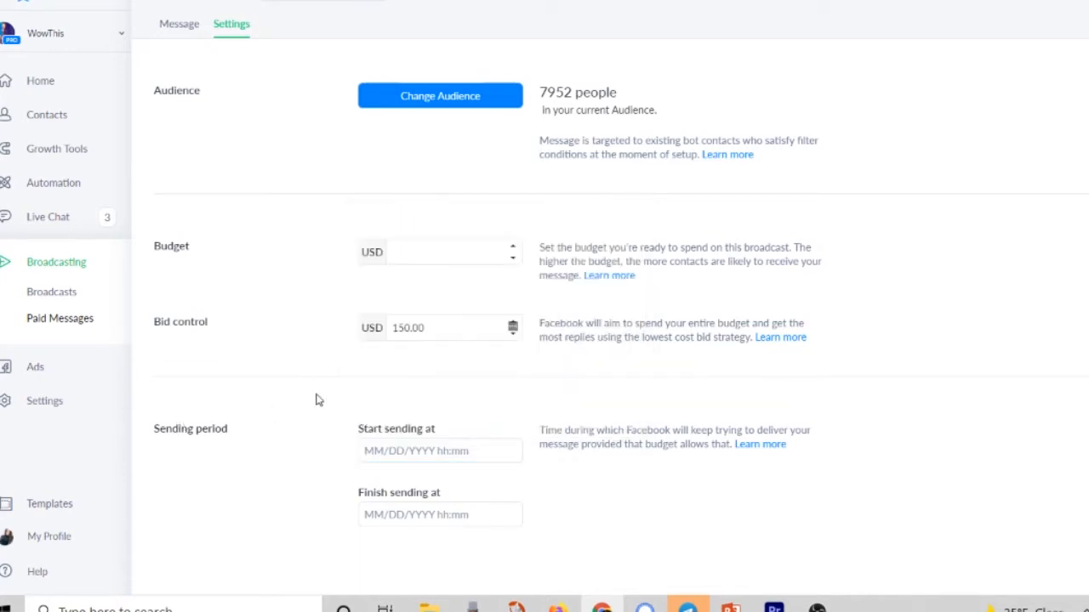
{"action": "mouse_move", "coordinate": [236, 413]}
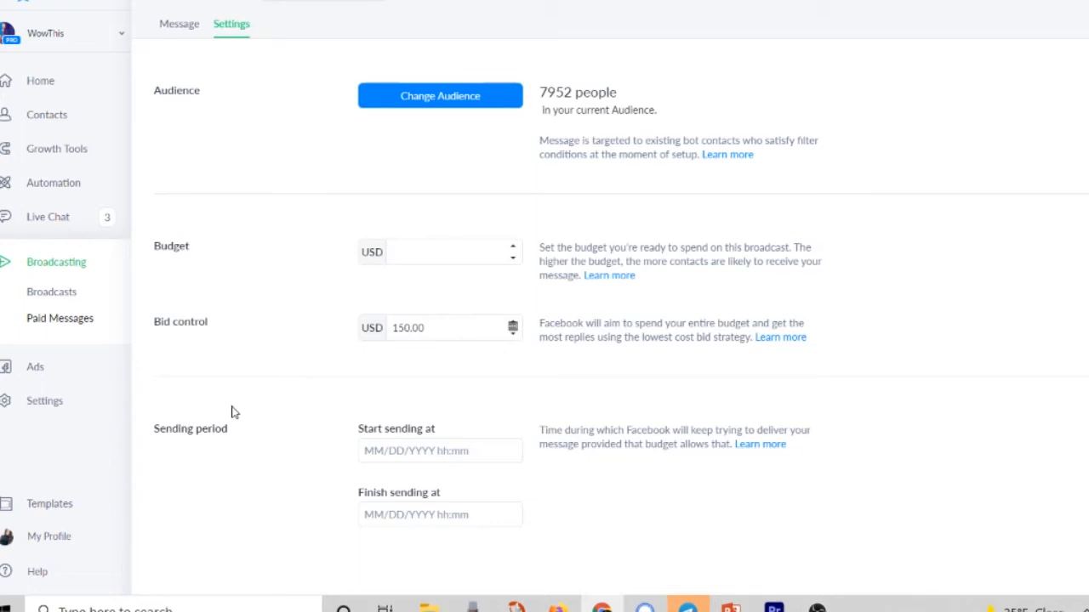
{"action": "mouse_move", "coordinate": [383, 411]}
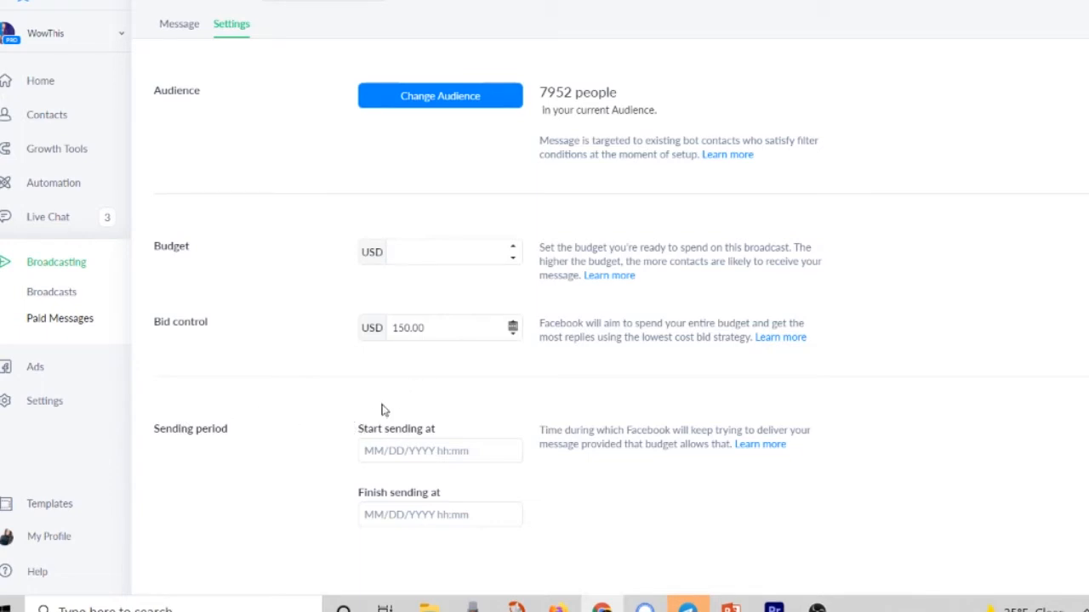
{"action": "mouse_move", "coordinate": [312, 409]}
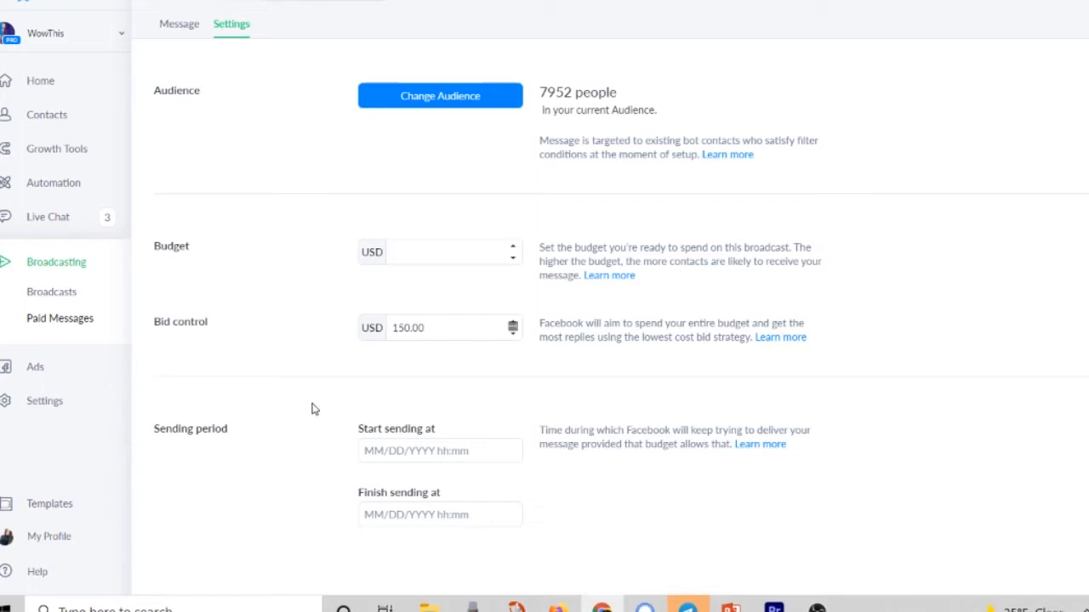
{"action": "mouse_move", "coordinate": [376, 442]}
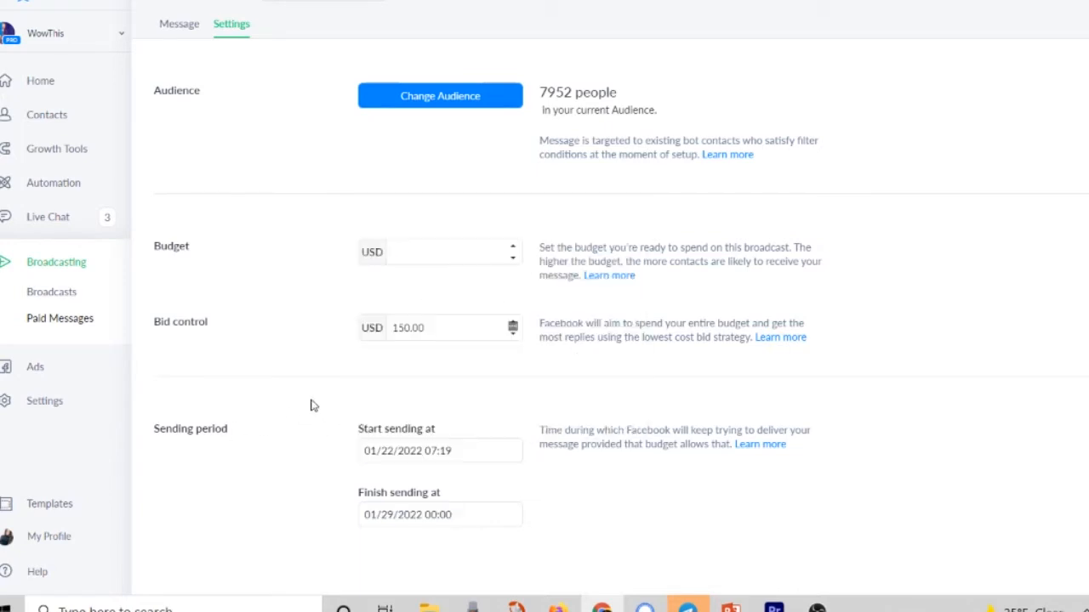
{"action": "mouse_move", "coordinate": [285, 412]}
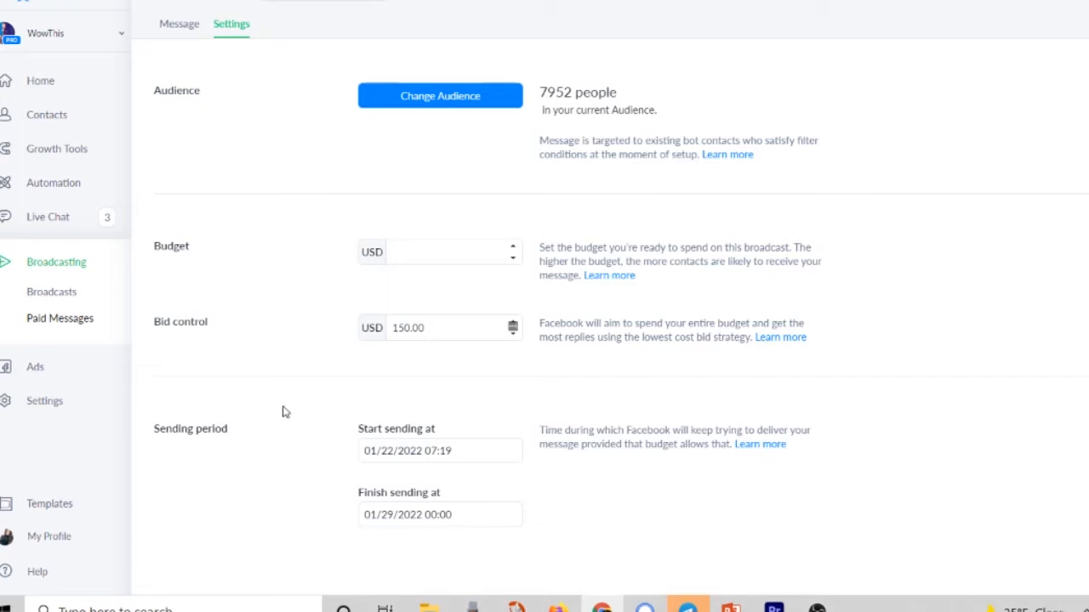
{"action": "mouse_move", "coordinate": [253, 421]}
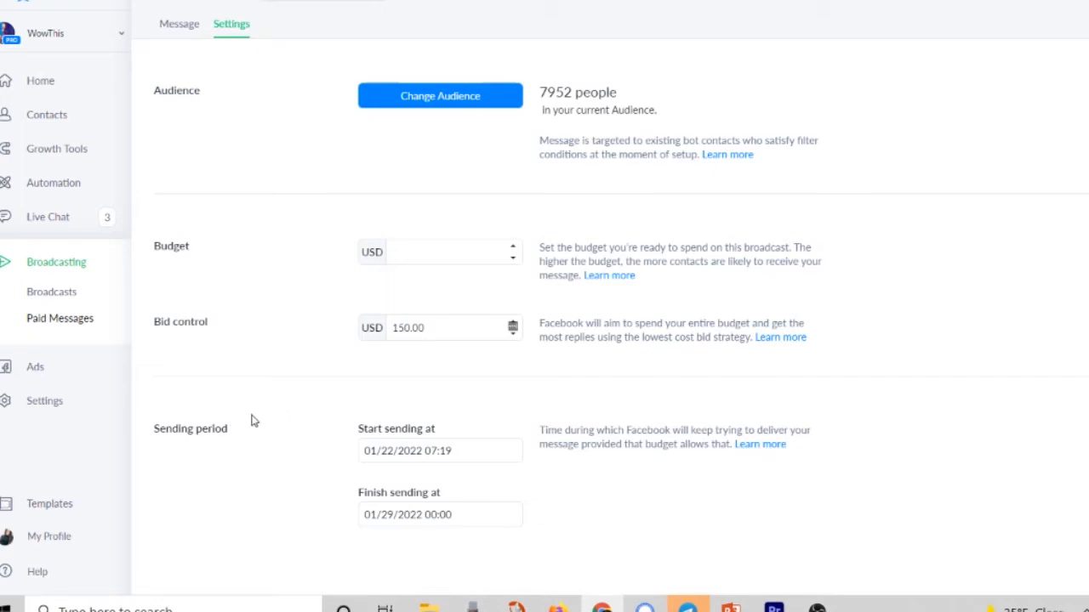
{"action": "mouse_move", "coordinate": [345, 387]}
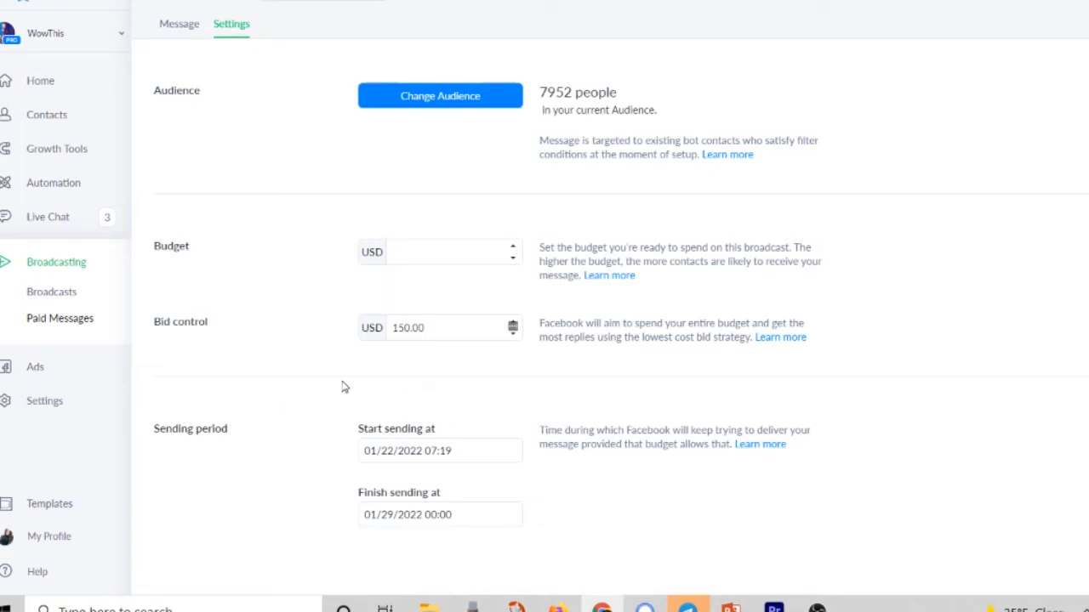
{"action": "mouse_move", "coordinate": [357, 421]}
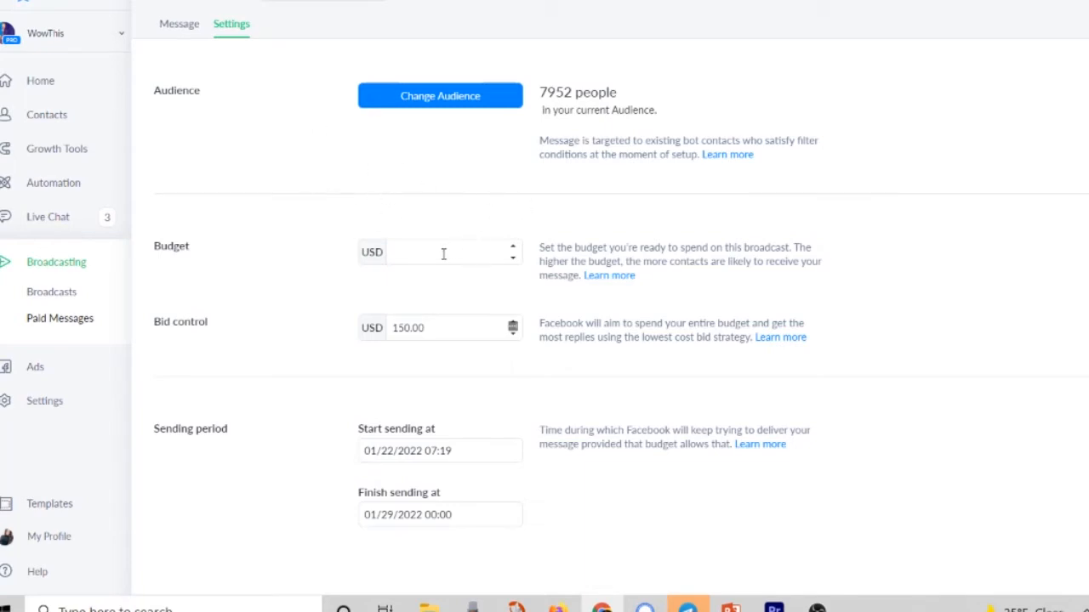
{"action": "left_click", "coordinate": [443, 252]}
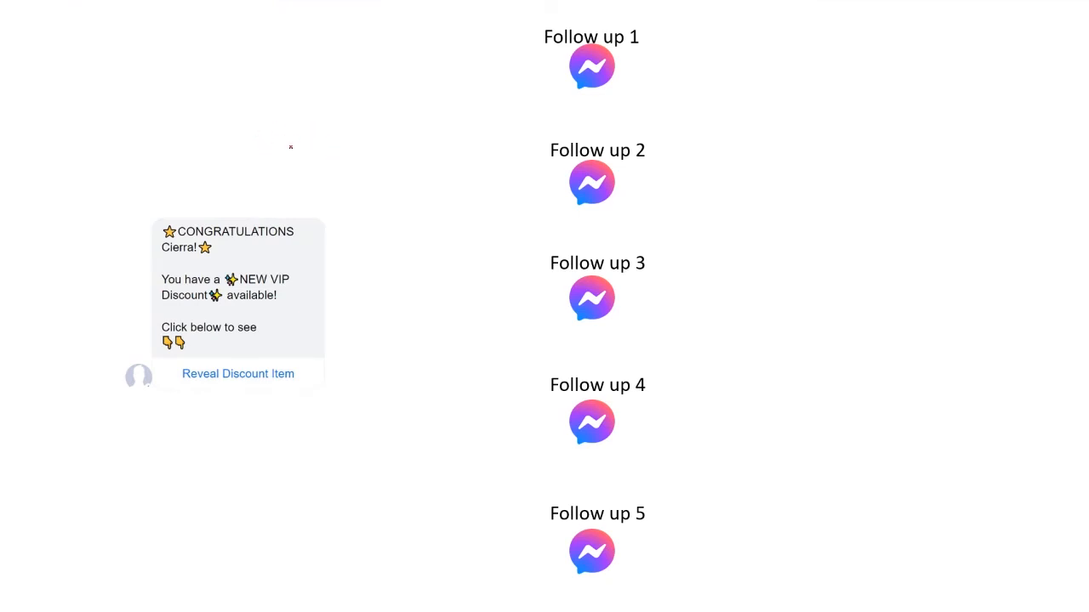
{"action": "mouse_move", "coordinate": [323, 132]}
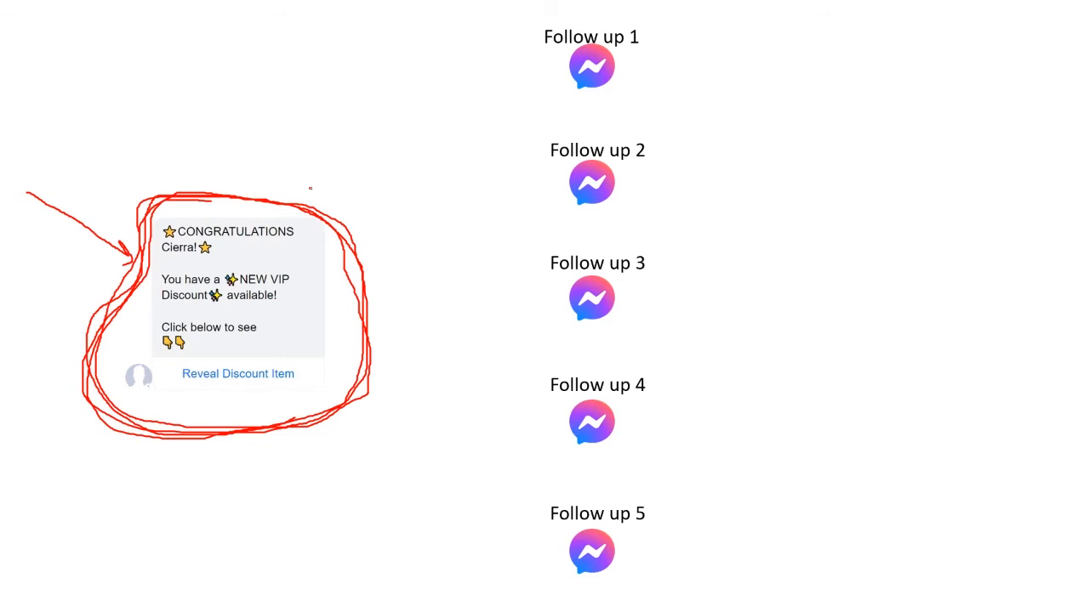
Draw red arrows from the congratulations message to Follow up 1, 2 and 3.
{"action": "left_click_drag", "start_coordinate": [307, 193], "coordinate": [459, 95]}
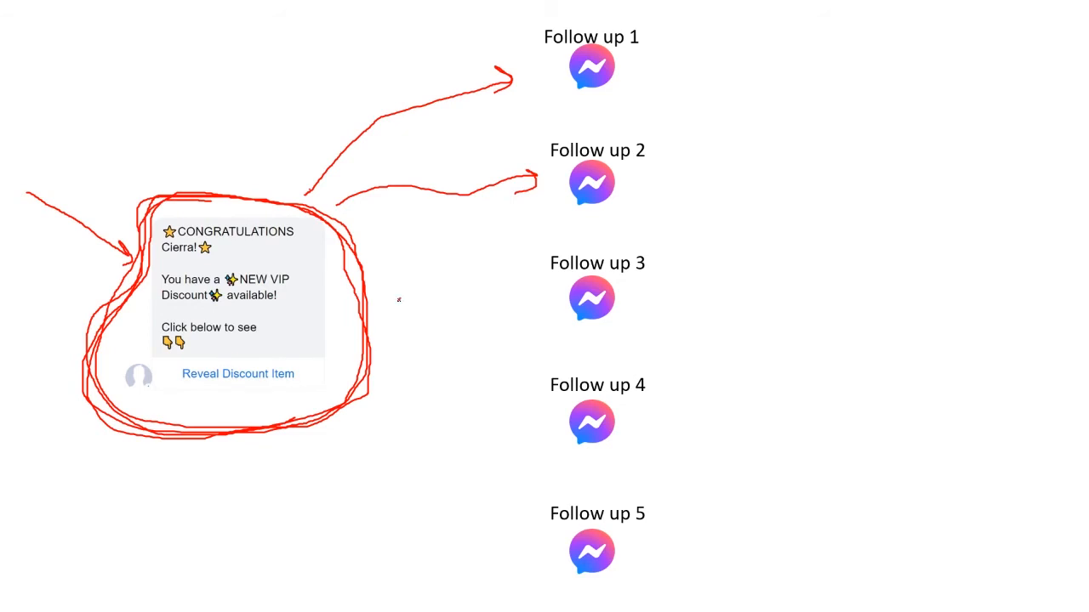
{"action": "left_click_drag", "start_coordinate": [398, 306], "coordinate": [549, 308]}
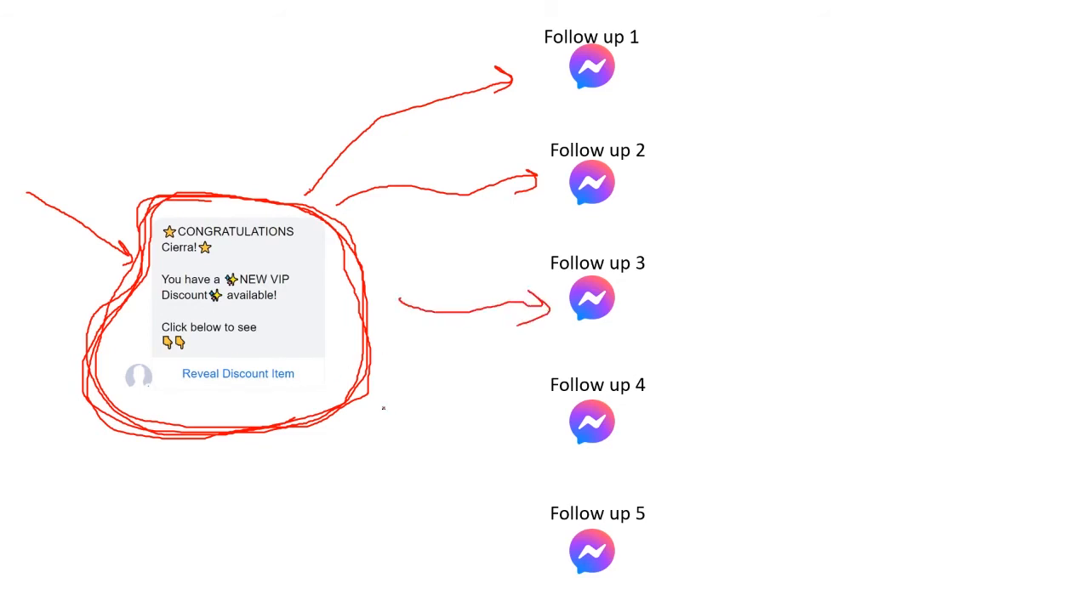
{"action": "left_click_drag", "start_coordinate": [387, 391], "coordinate": [553, 430]}
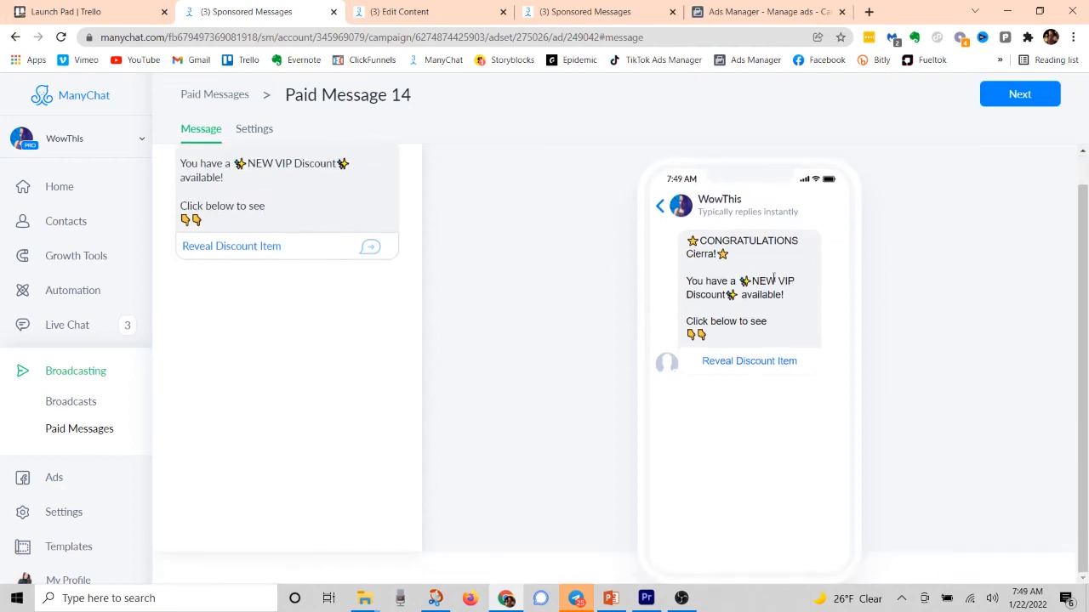
{"action": "mouse_move", "coordinate": [745, 355]}
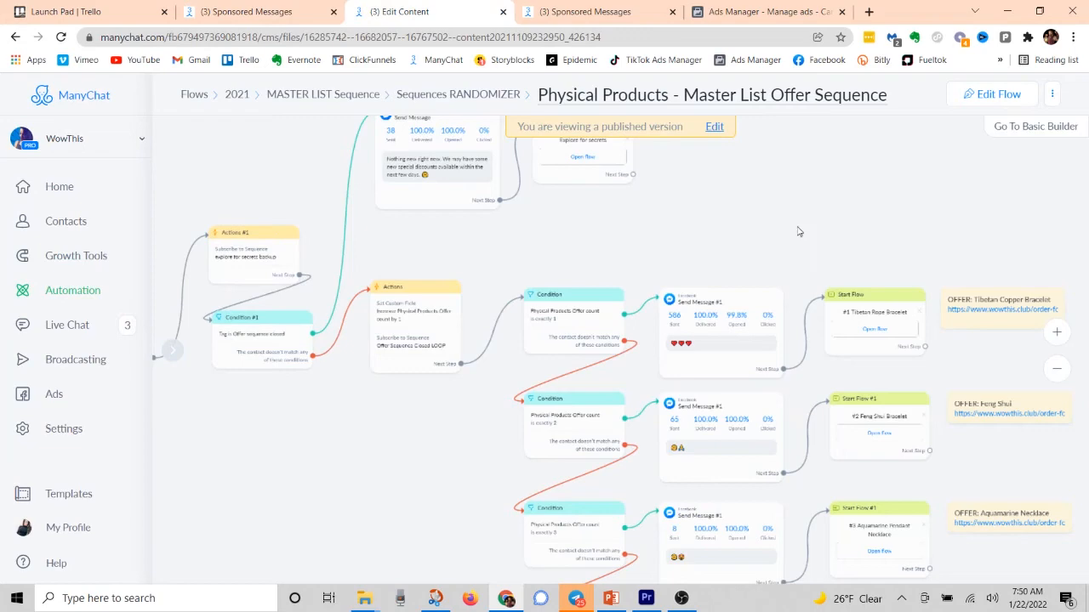
{"action": "mouse_move", "coordinate": [634, 242]}
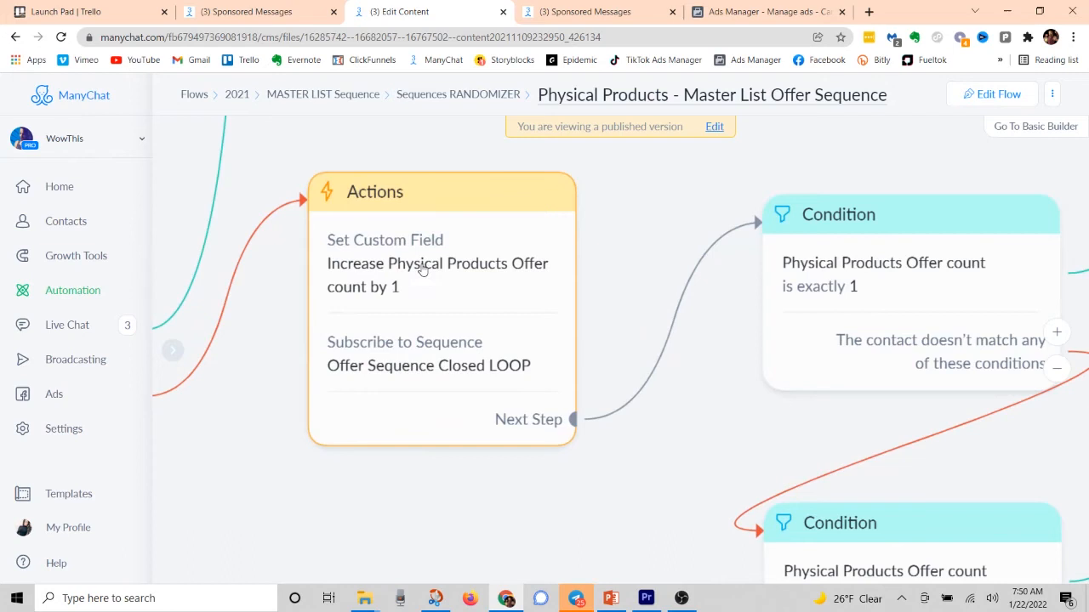
{"action": "mouse_move", "coordinate": [387, 264]}
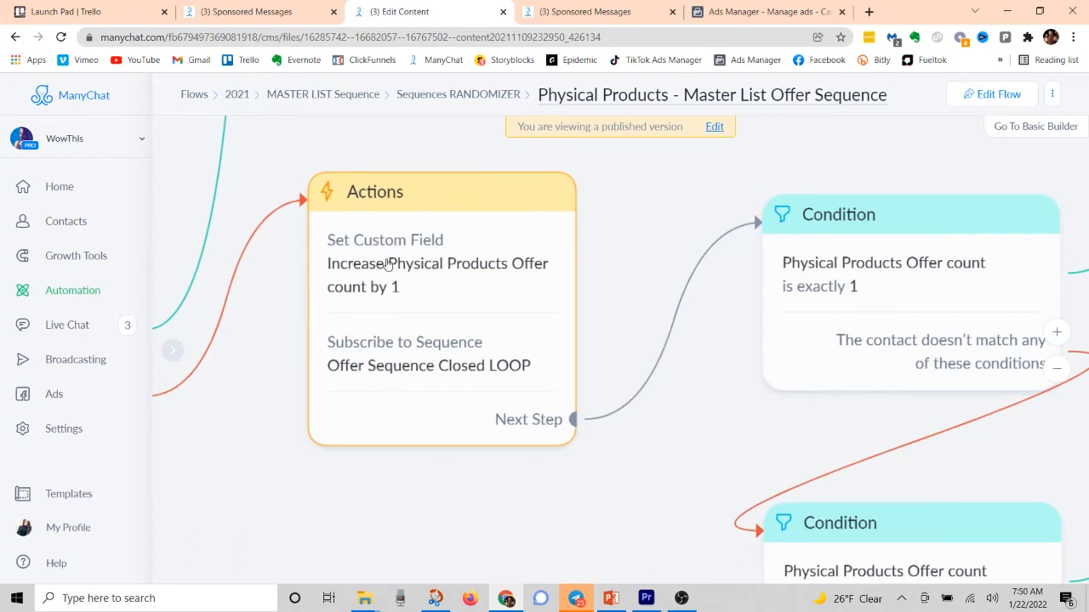
{"action": "mouse_move", "coordinate": [419, 284]}
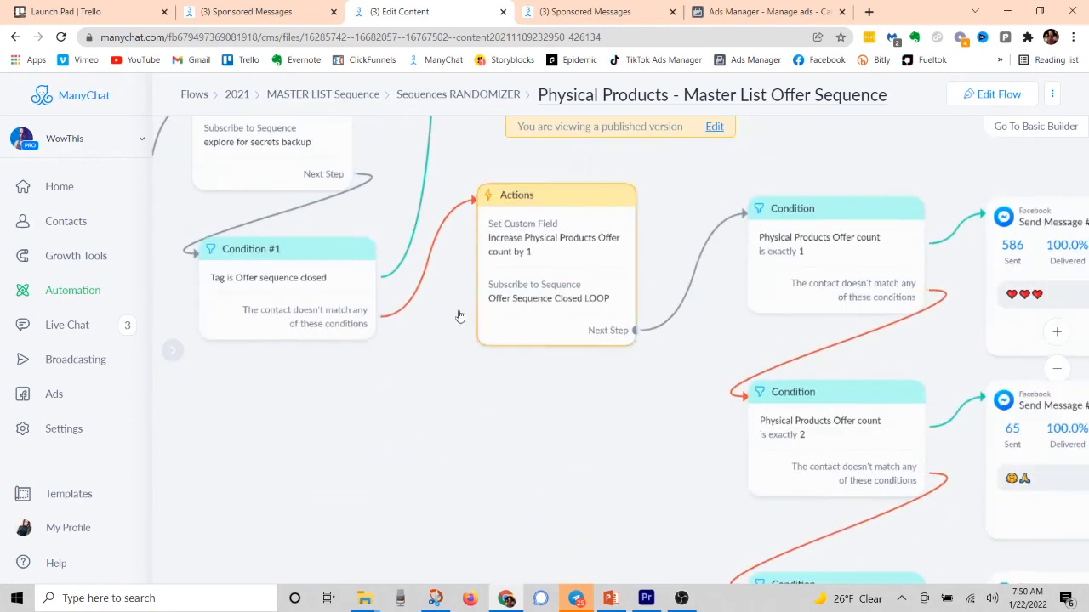
{"action": "mouse_move", "coordinate": [696, 489]}
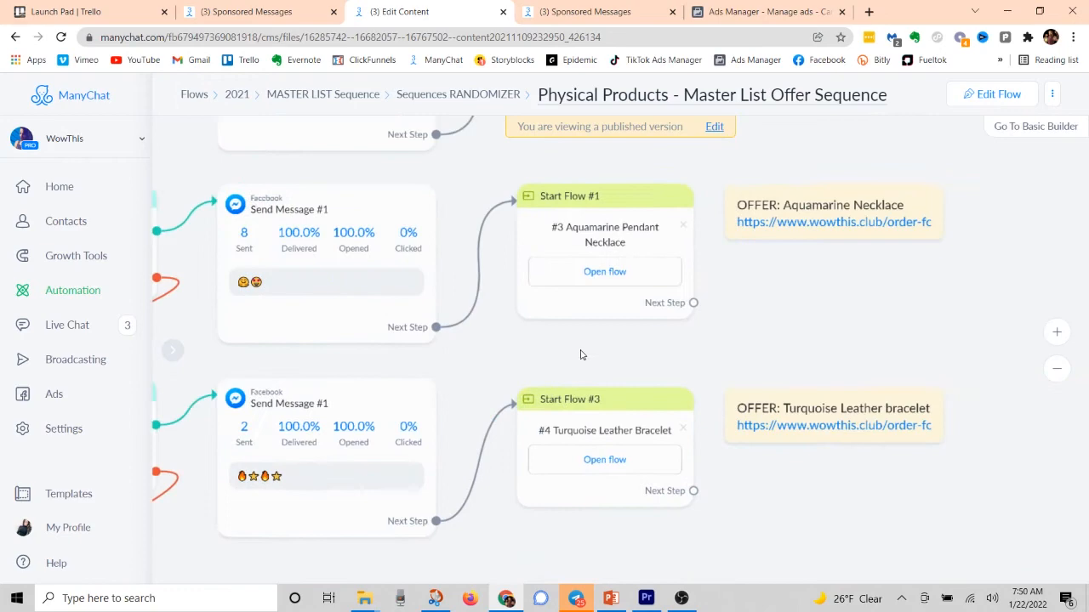
{"action": "scroll", "scroll_direction": "down", "scroll_amount": 3}
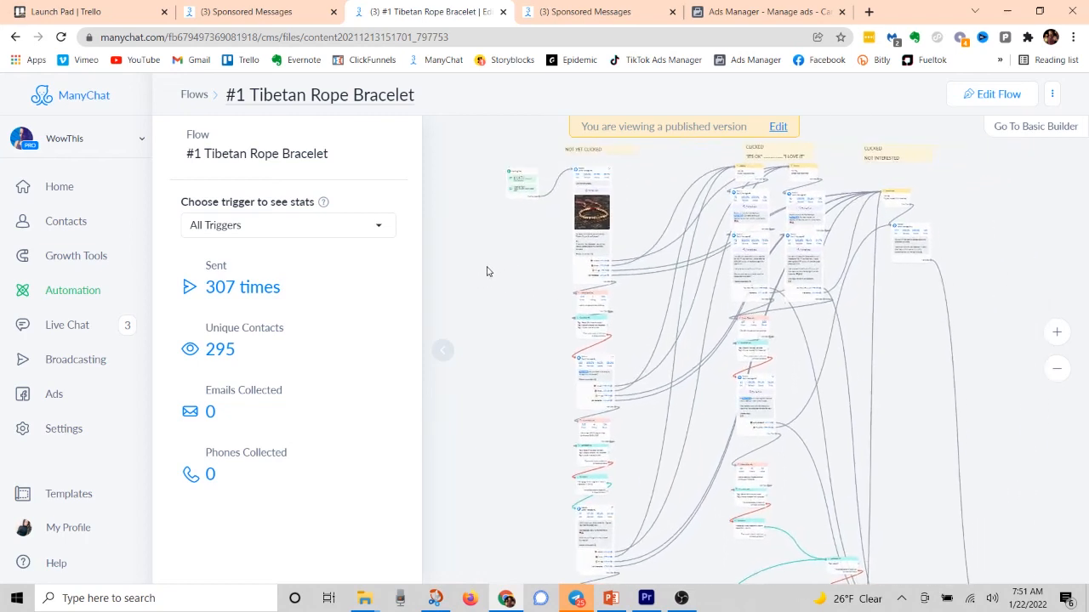
{"action": "mouse_move", "coordinate": [533, 271]}
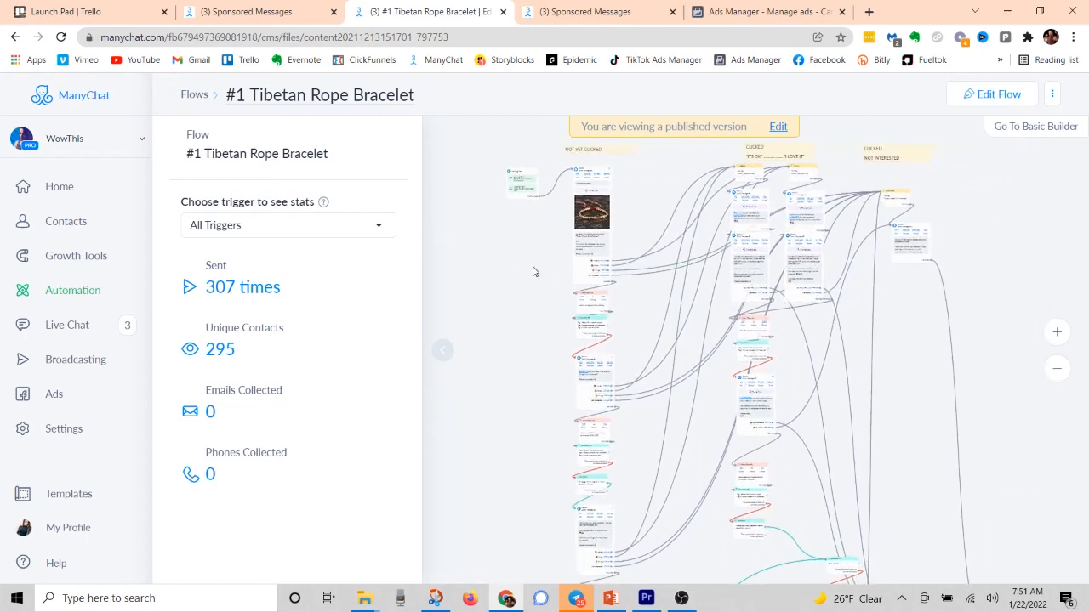